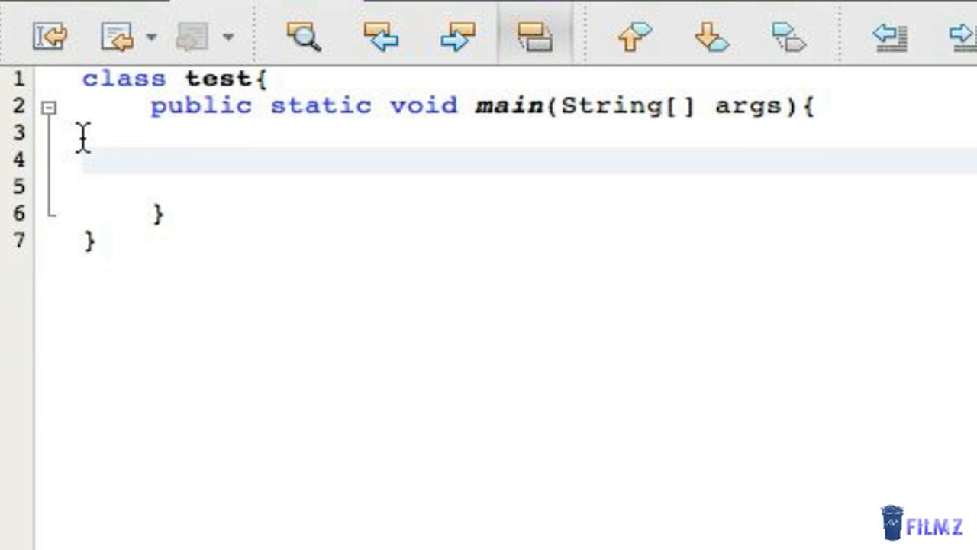
Position the insertion point inside main, entering stray operator characters and removing a mistyped letter.
click(220, 159)
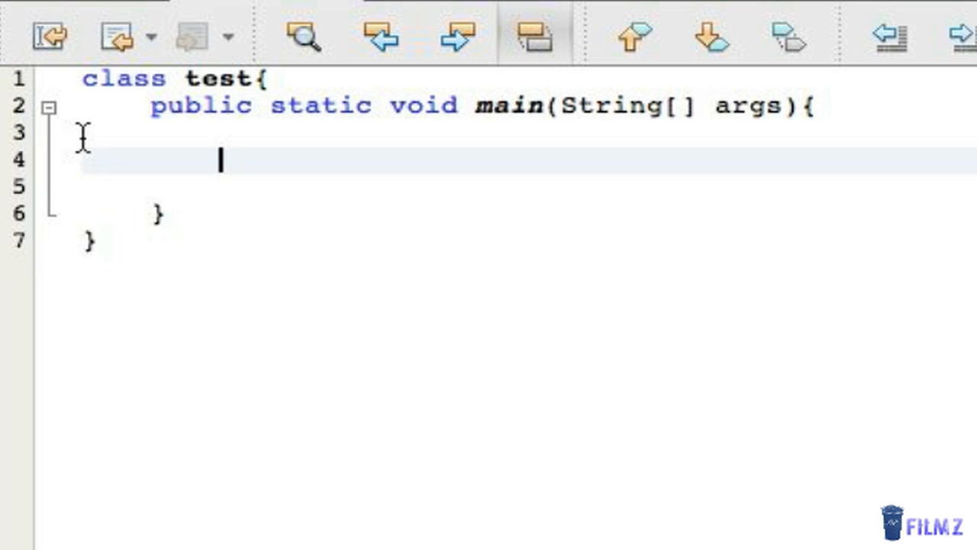
text(=)
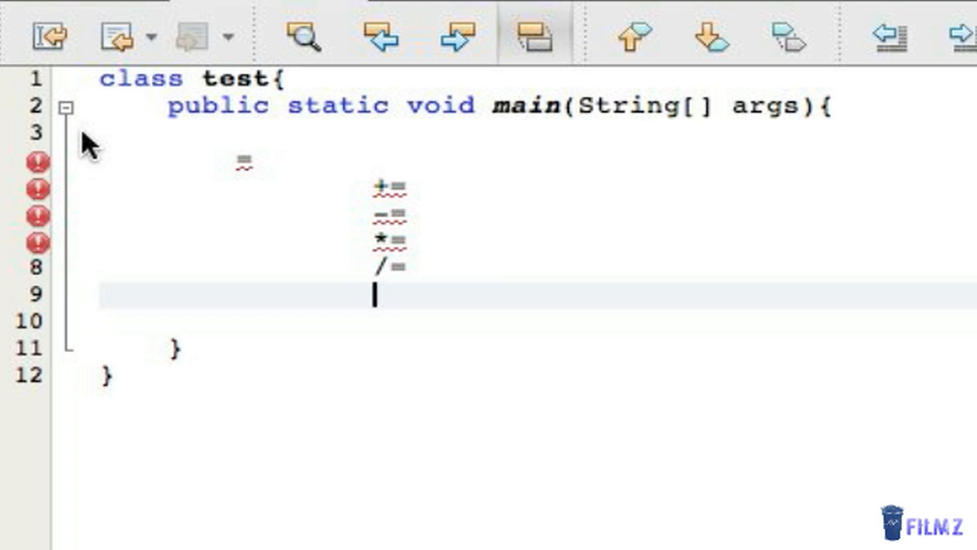
text(%)
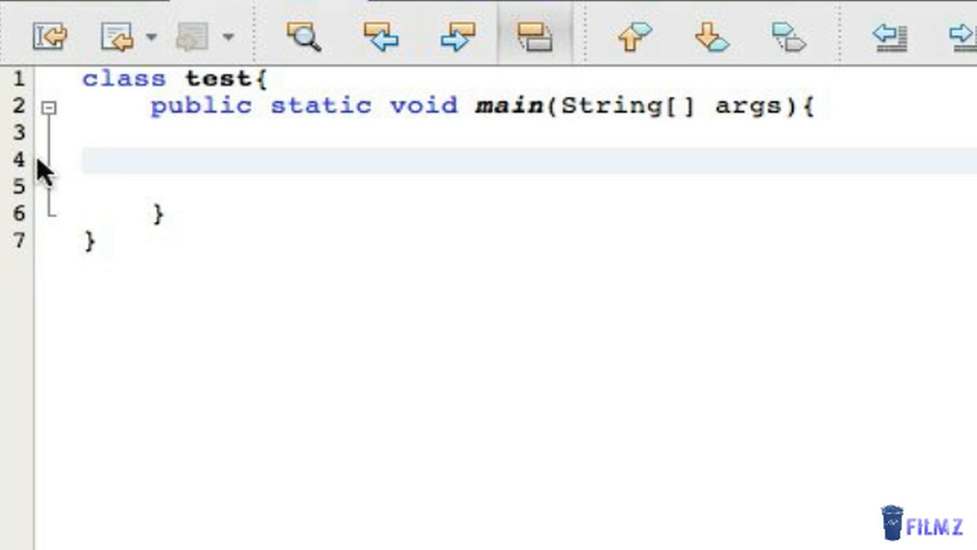
click(86, 160)
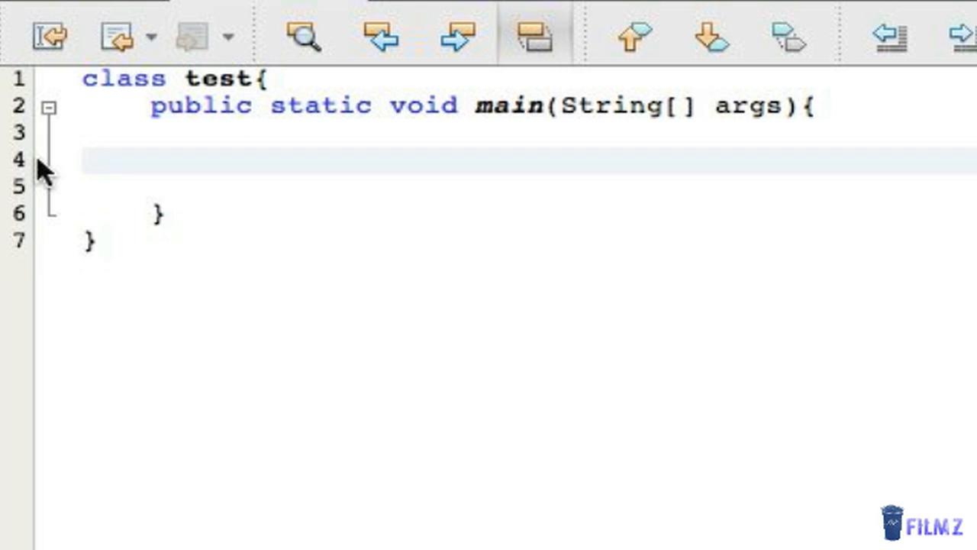
click(86, 161)
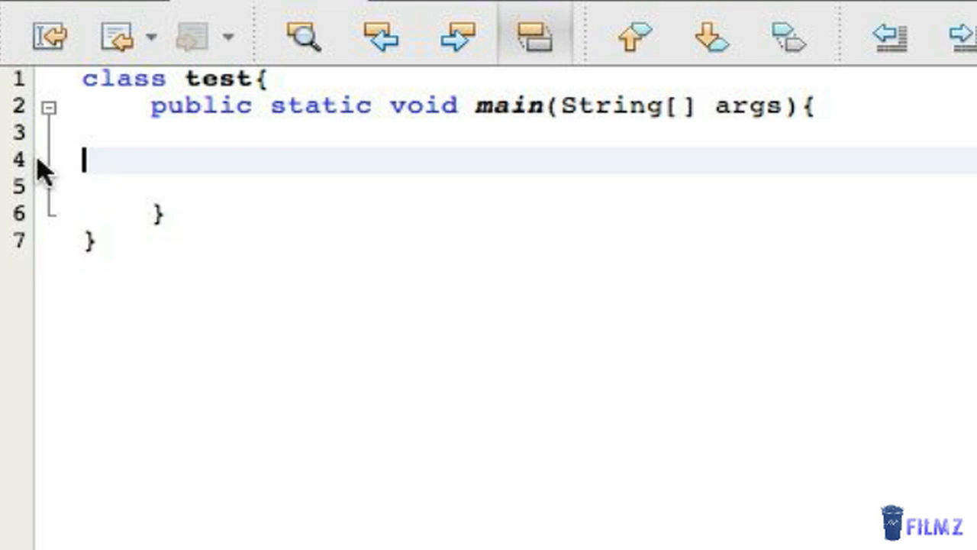
text(+)
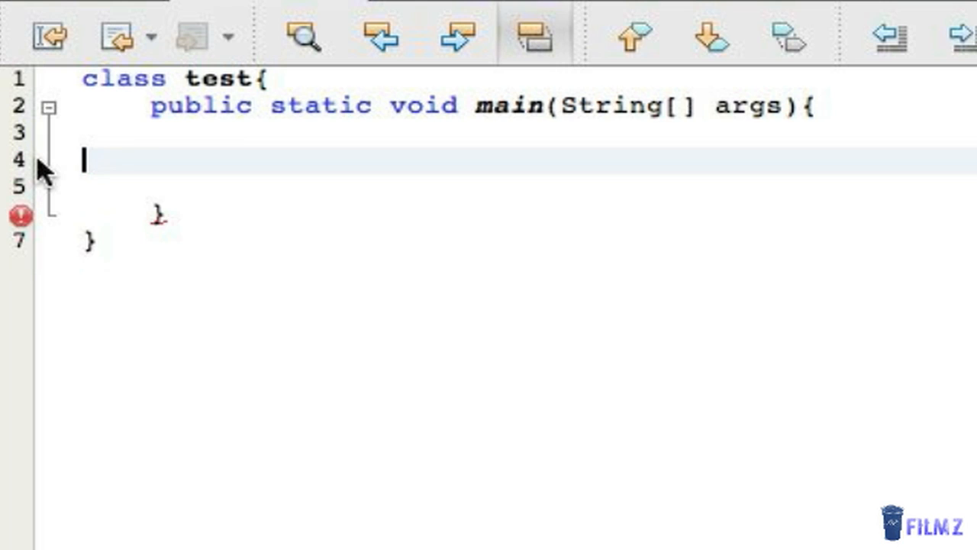
text(S)
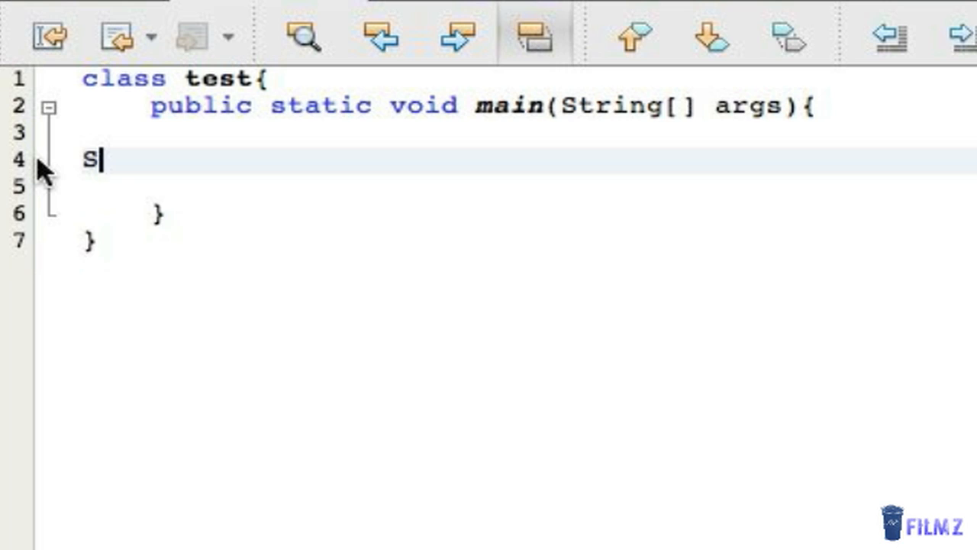
key(Backspace)
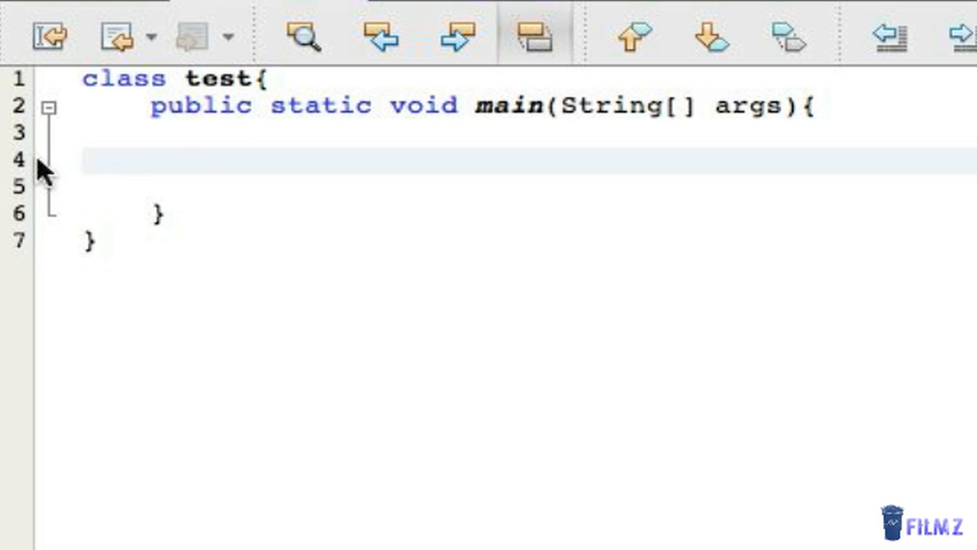
Declare String txt = "Awesome "; and String lang = "Java";.
text(String t)
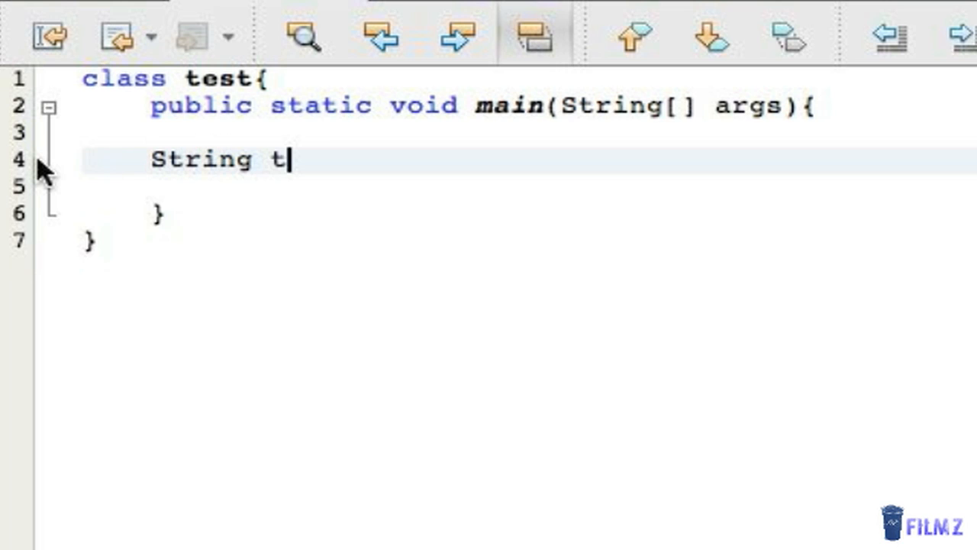
text(xt =)
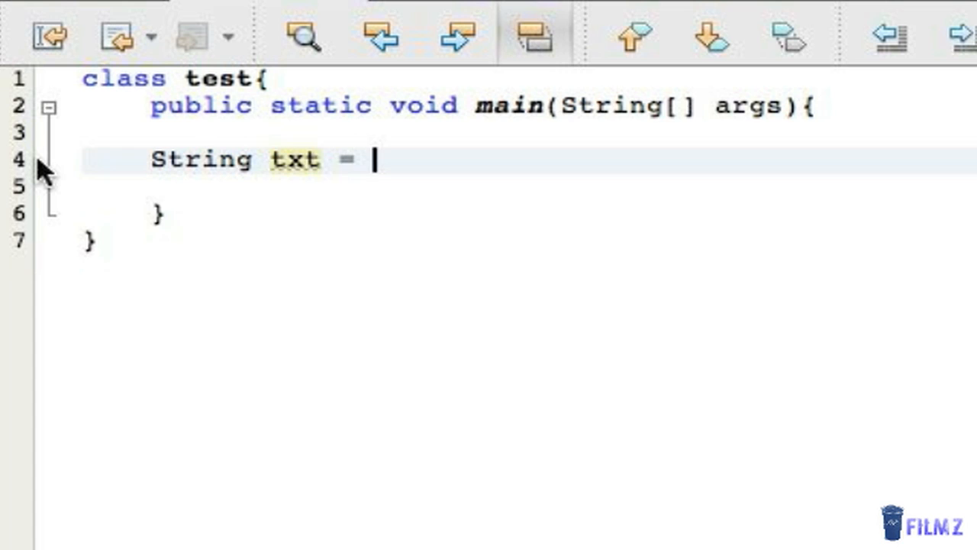
text("Awe")
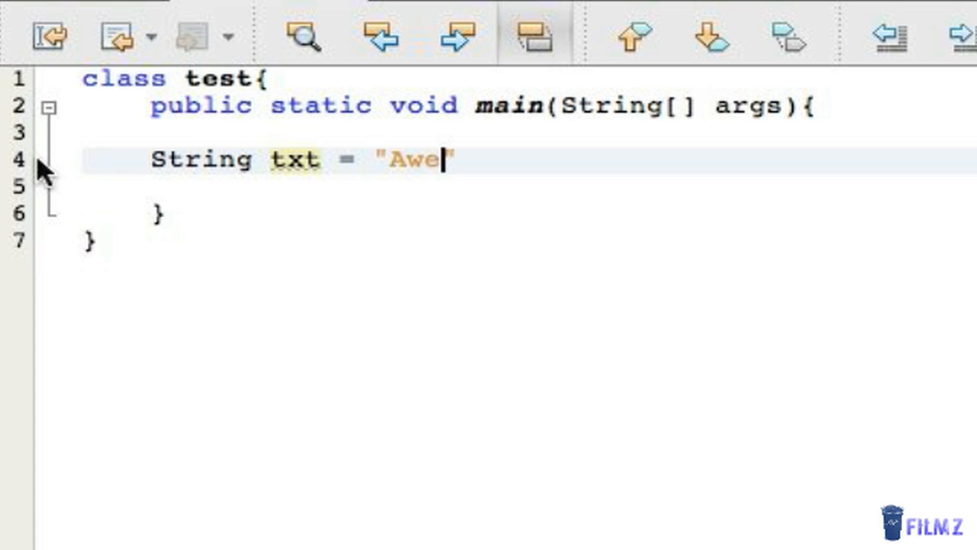
text(some)
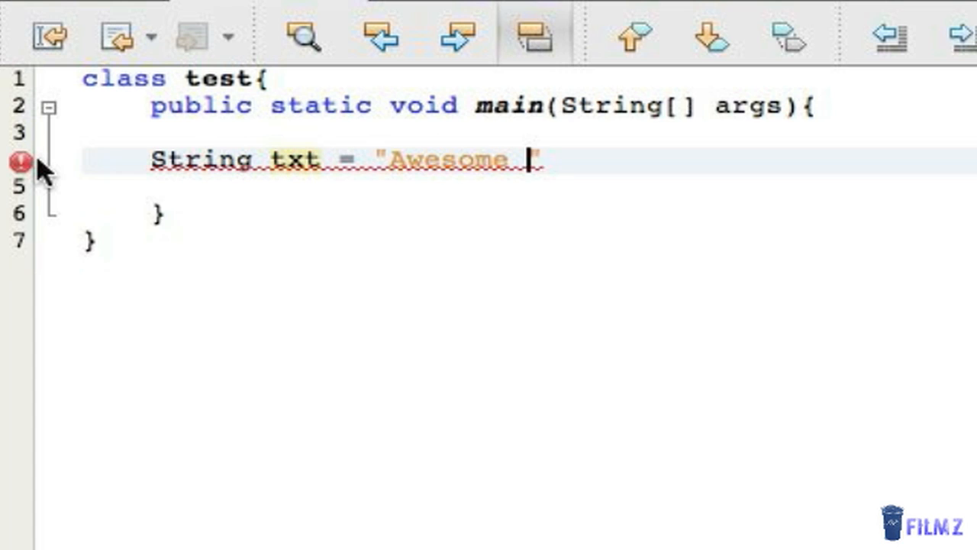
text(;)
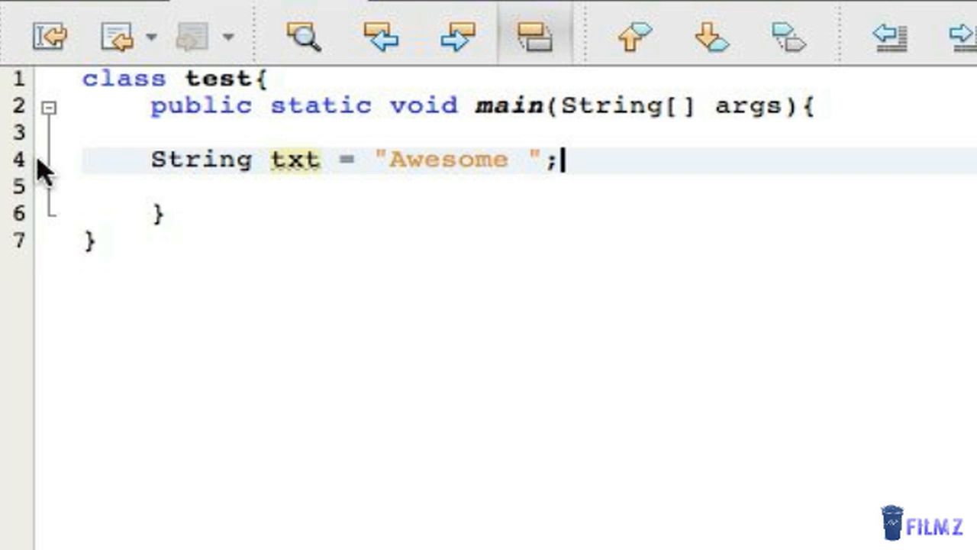
text(Stri)
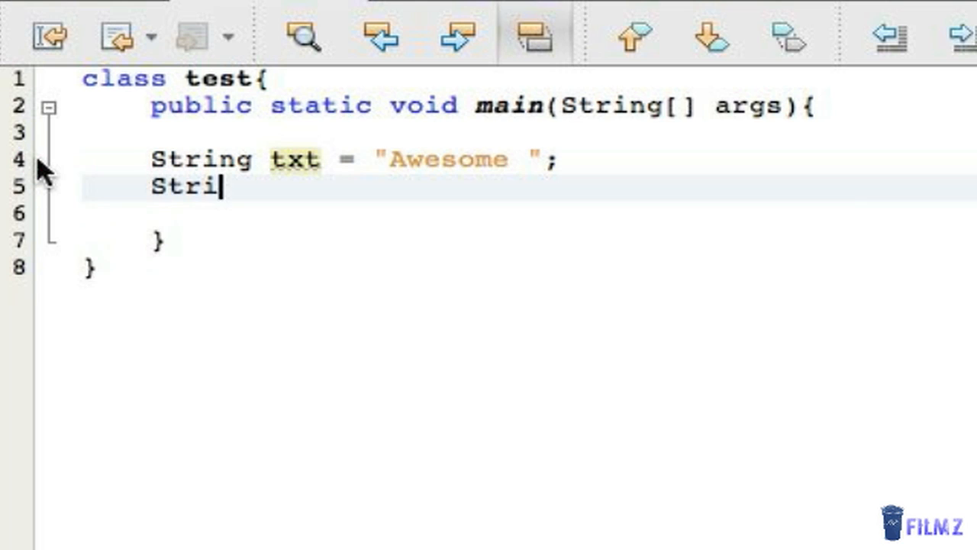
text(ng lang =)
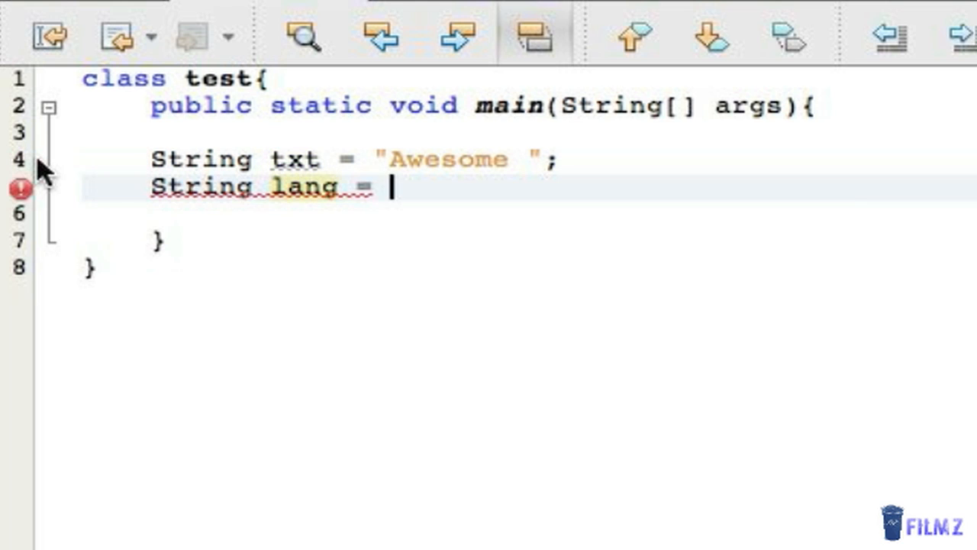
text("Java";)
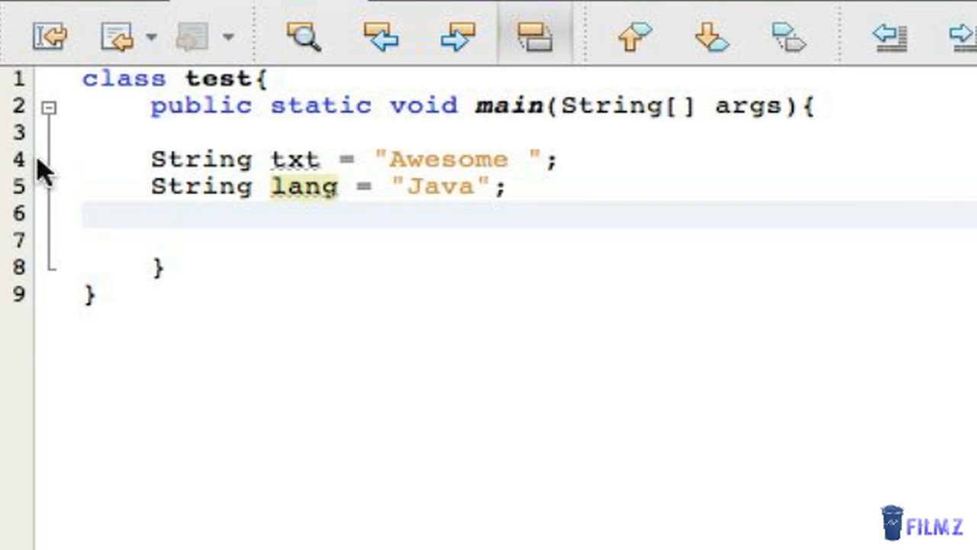
Append lang to txt with the compound assignment txt += lang;.
text(txt)
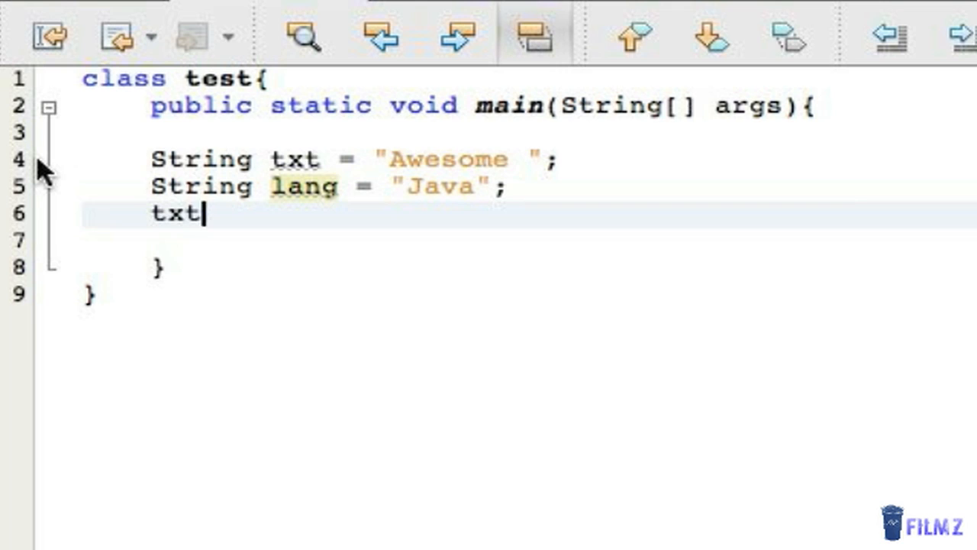
text(+= lan)
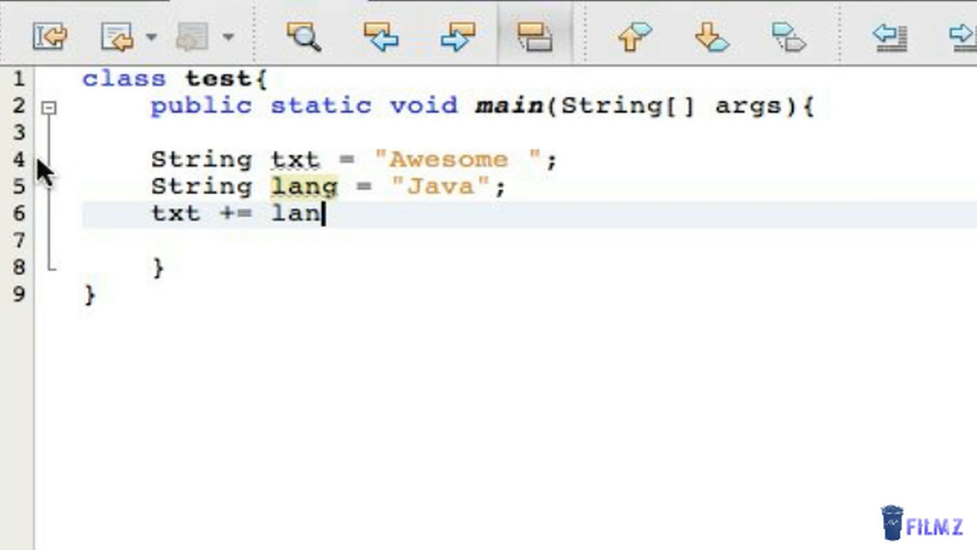
text(g;)
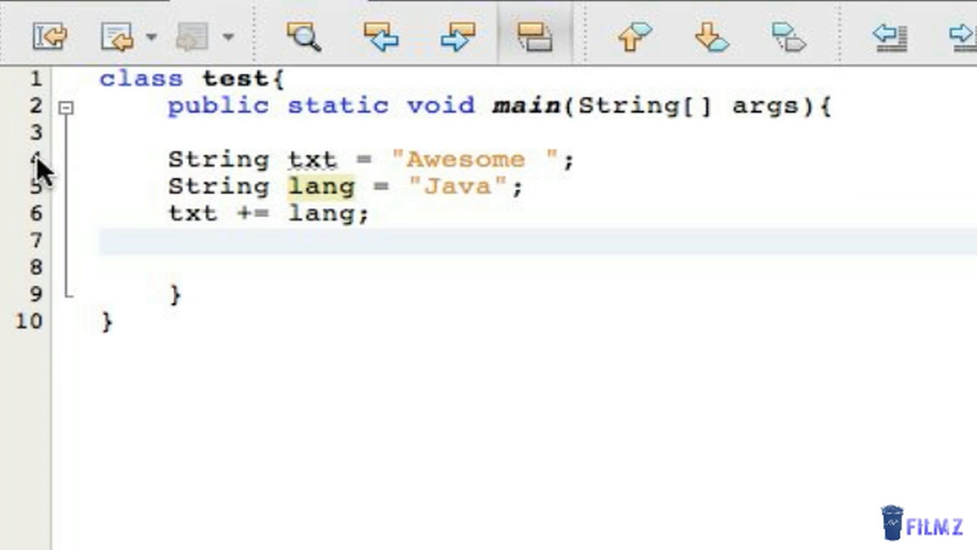
click(171, 241)
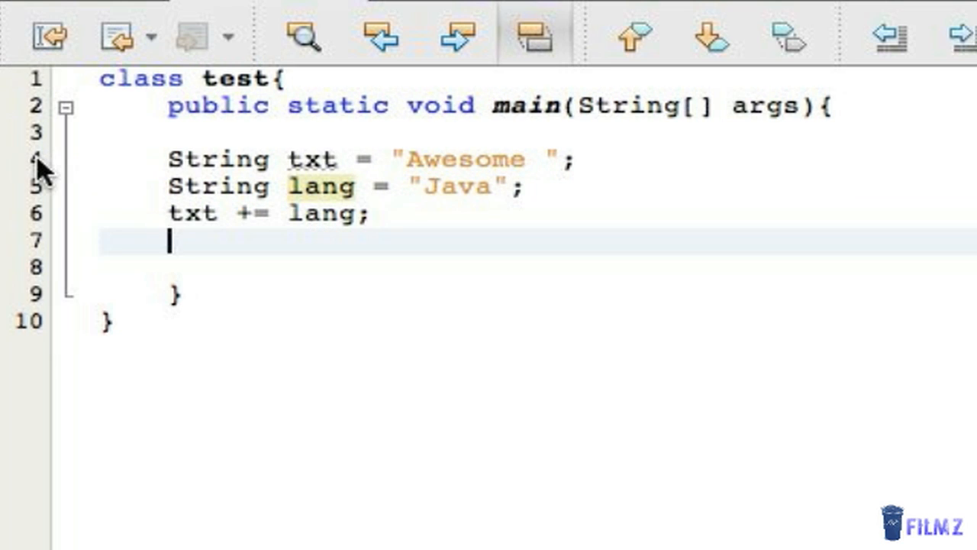
text(txt)
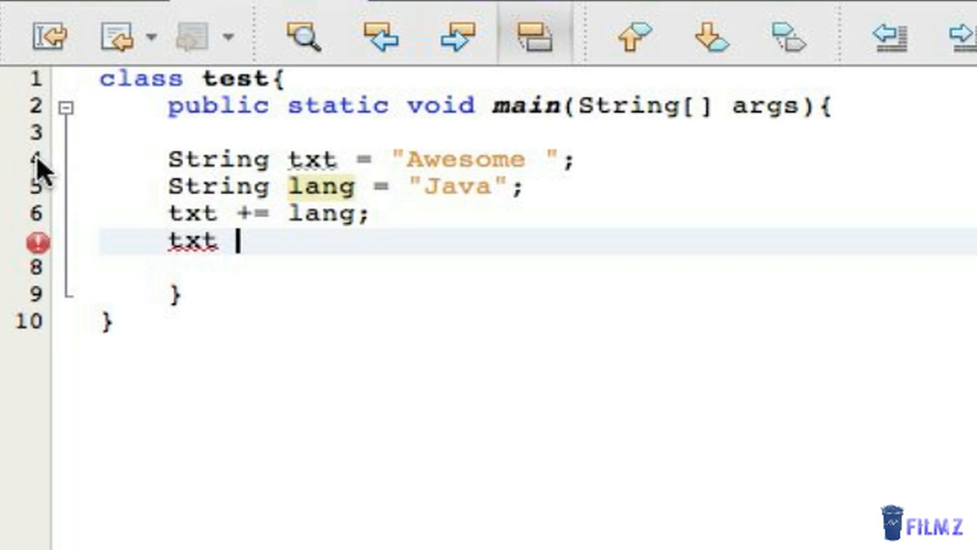
text(= txt +)
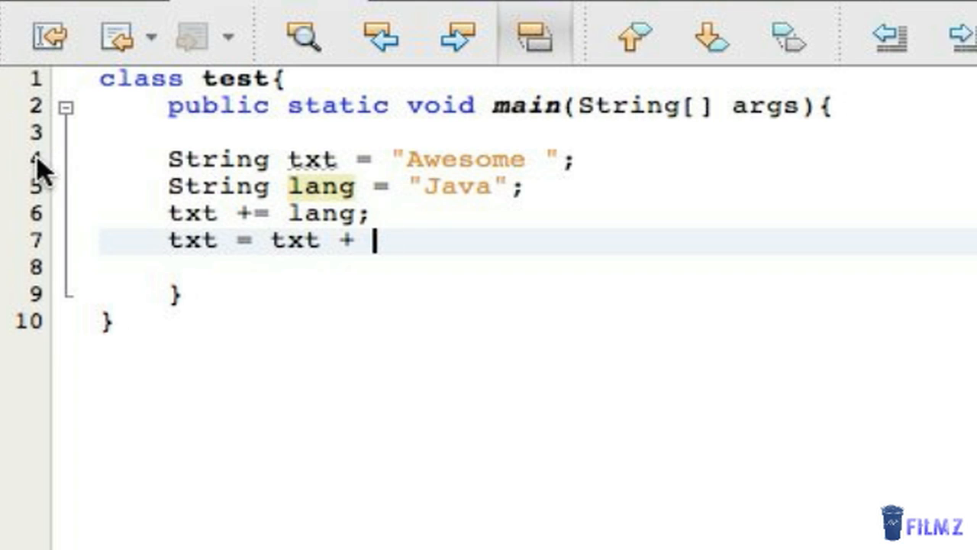
text(lang;)
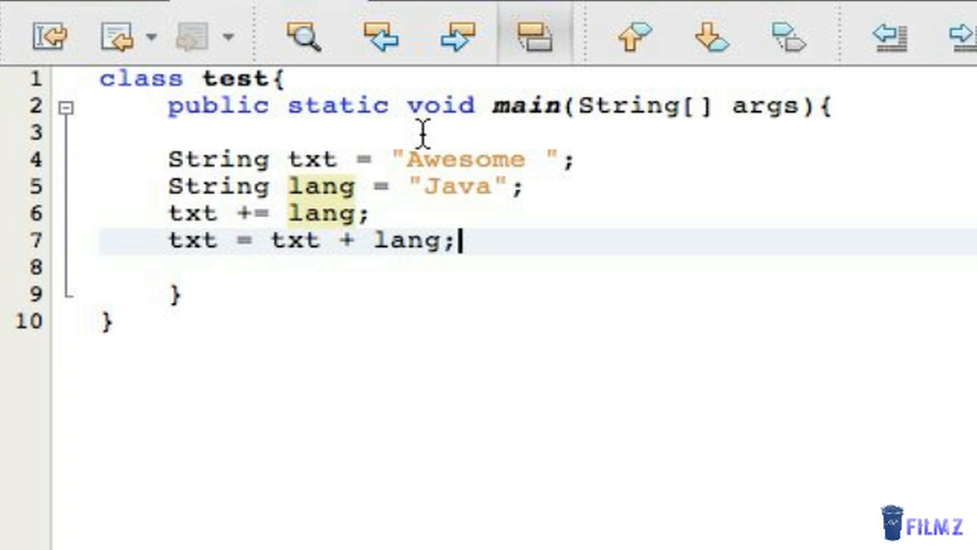
mouse_move(406, 241)
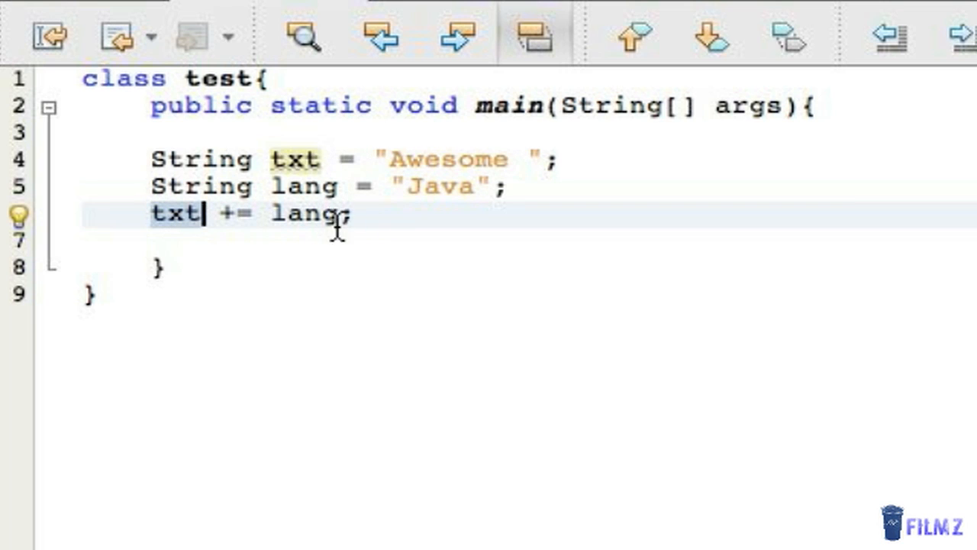
mouse_move(473, 206)
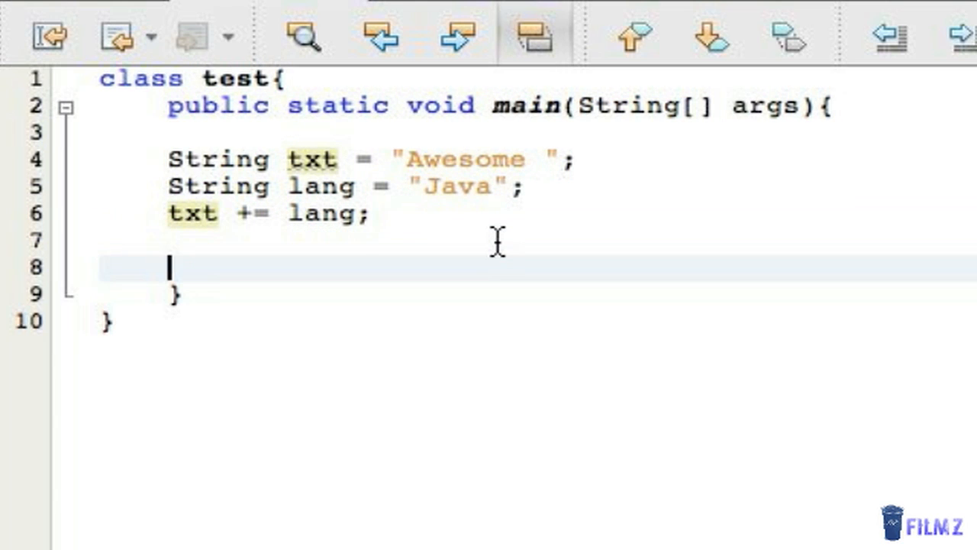
Add System.out.println("Add: " + txt); so running prints Add: Awesome Java.
text(System)
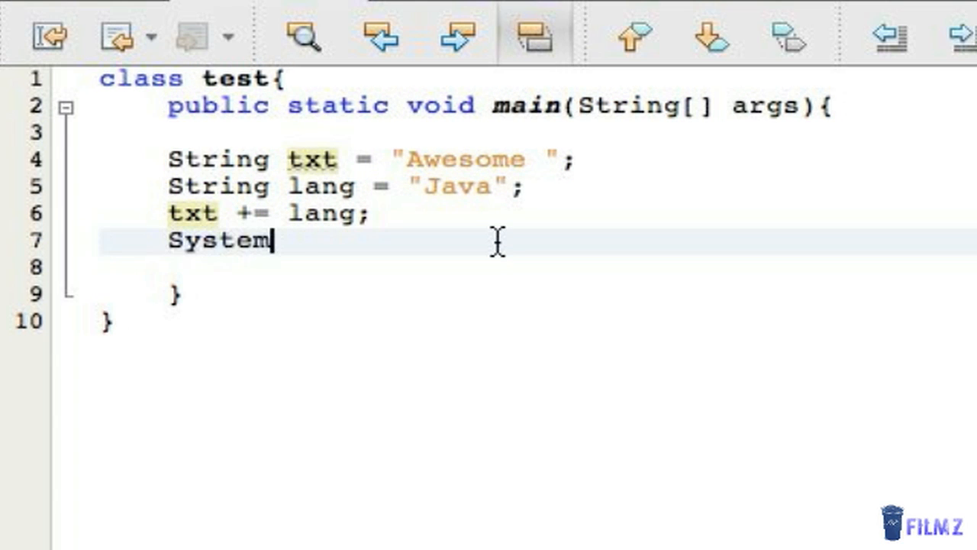
text(.out.prin)
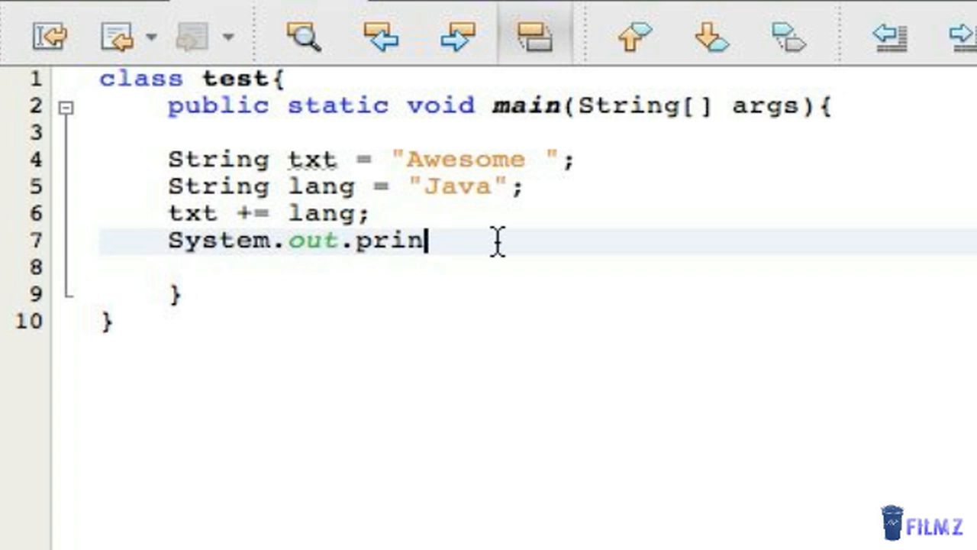
text(tln(a))
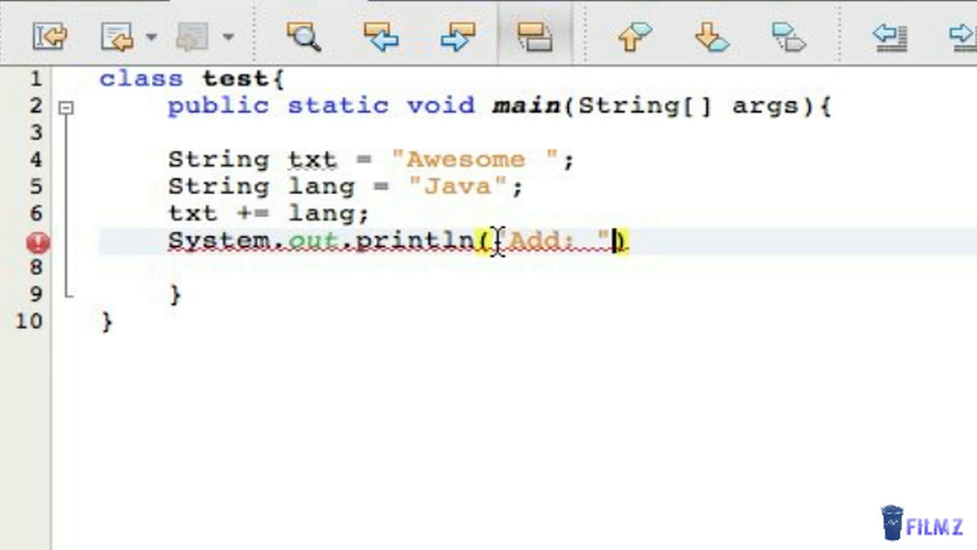
text(+ txt)
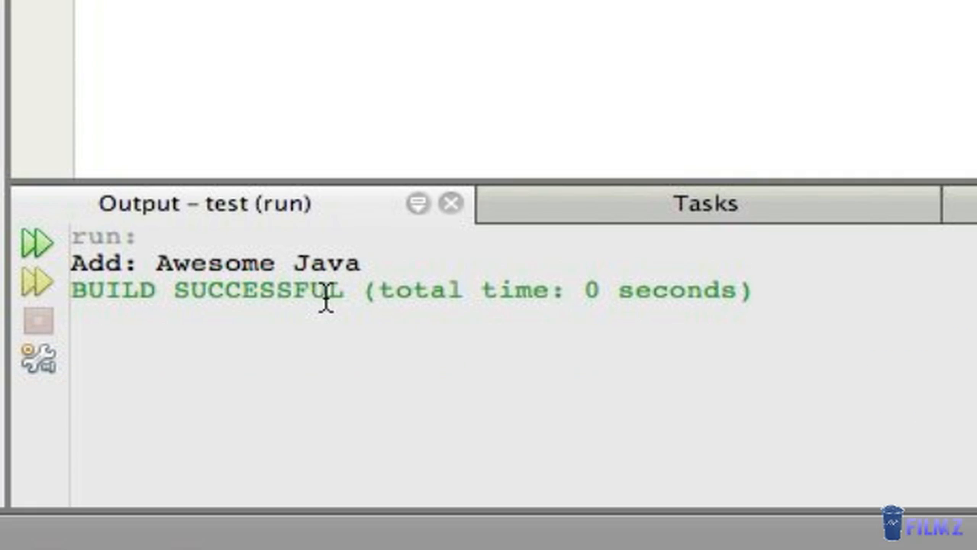
mouse_move(221, 297)
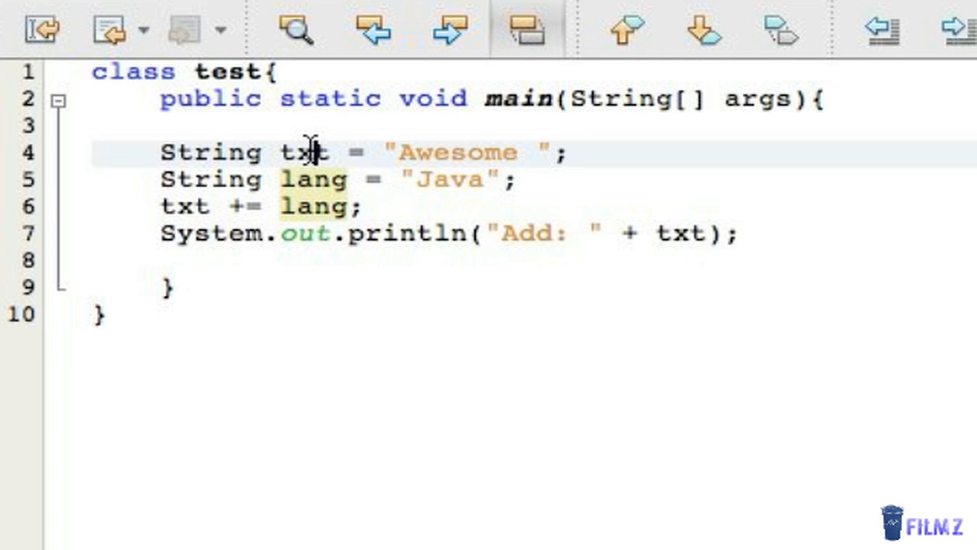
Check txt's occurrences and insert blank lines below the Add print statement, landing on line 9.
double_click(312, 151)
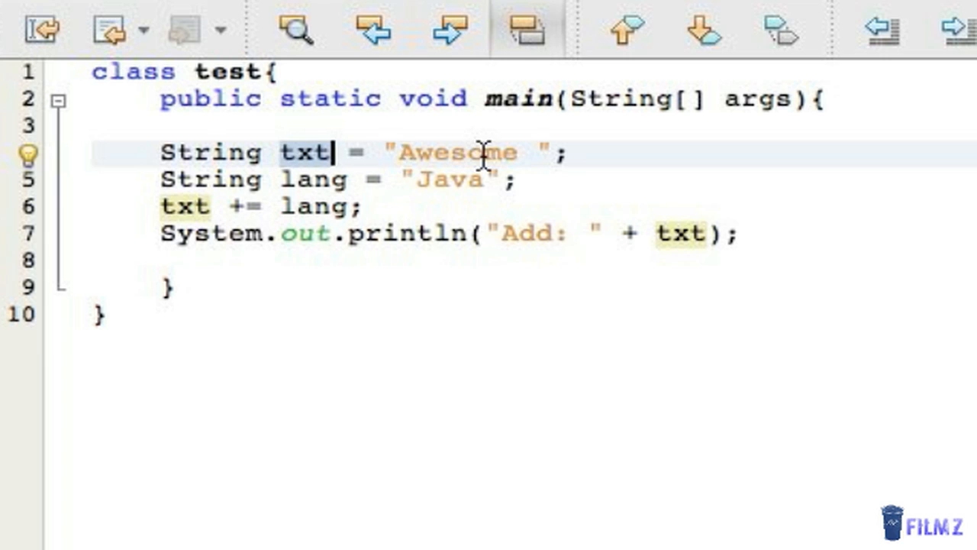
mouse_move(336, 206)
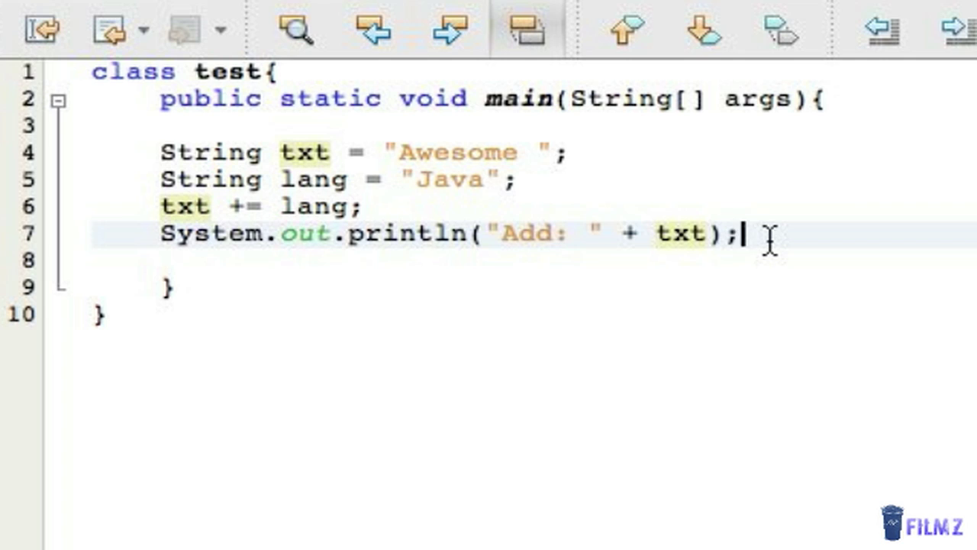
key(Enter)
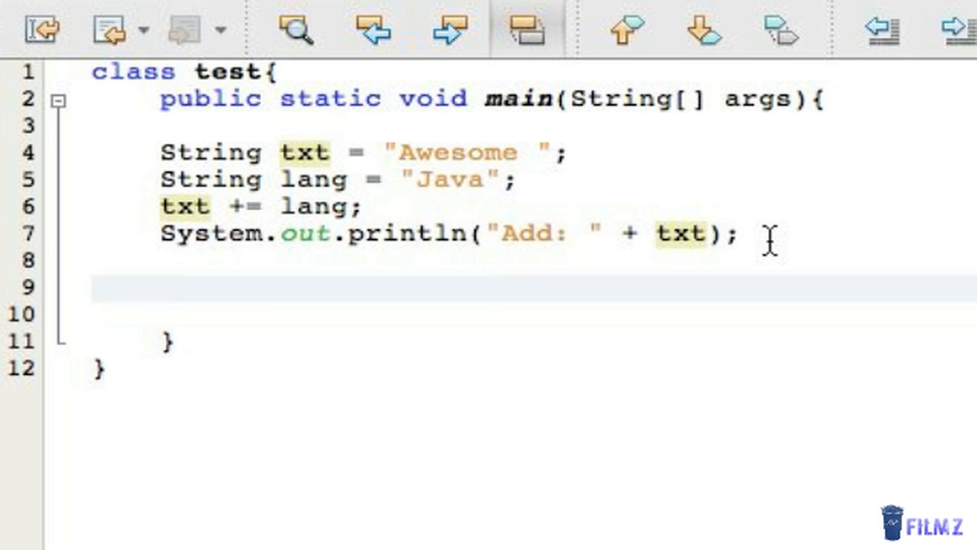
click(162, 290)
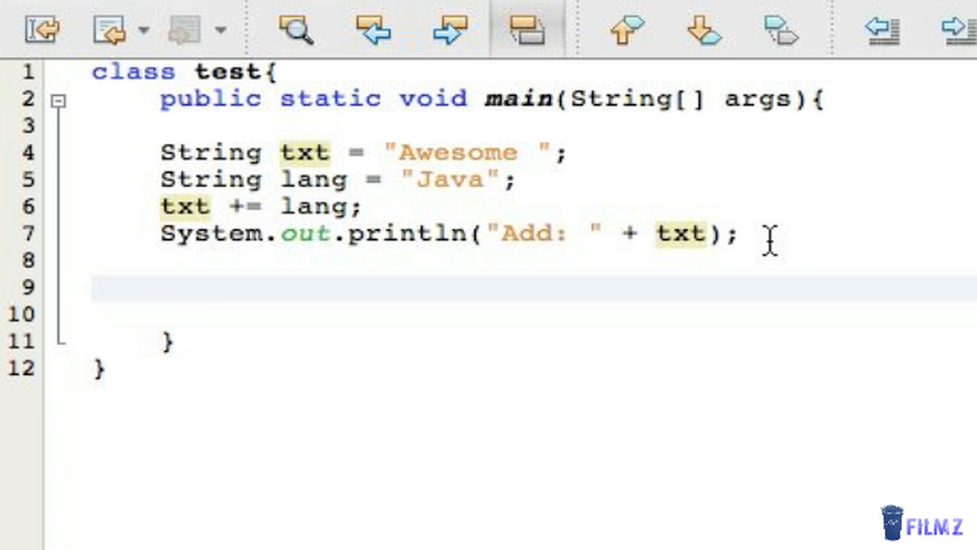
Declare int sum = 40; and int num = 20; on the next two lines.
text(int sum)
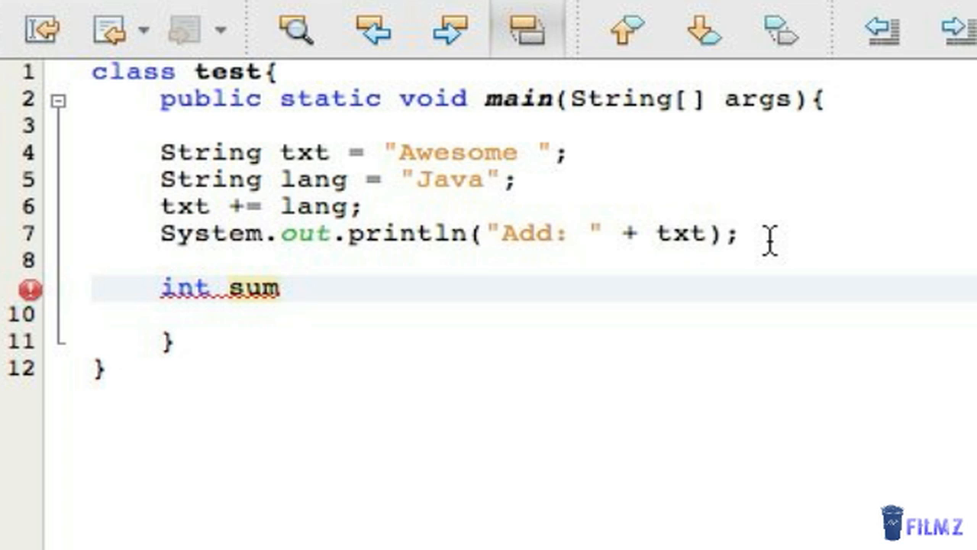
text(= 40)
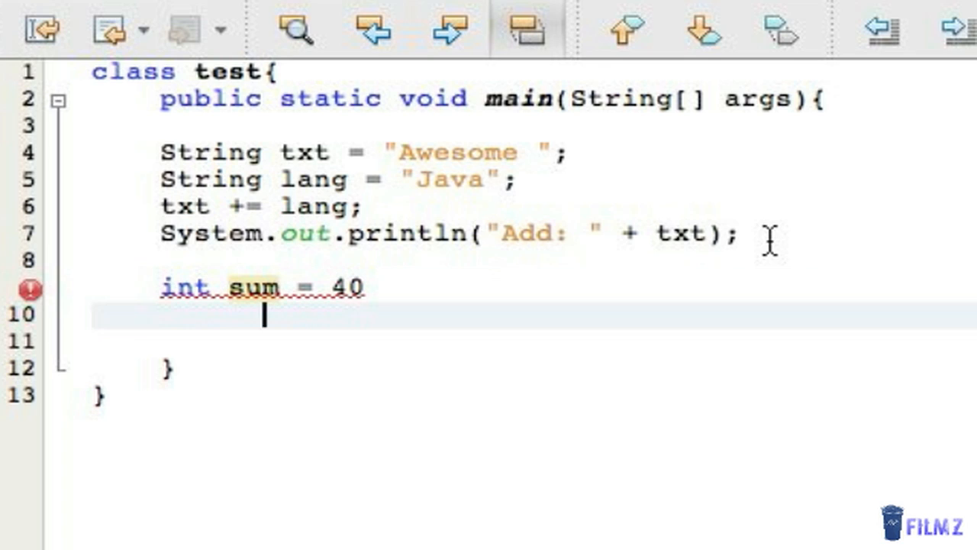
text(iin)
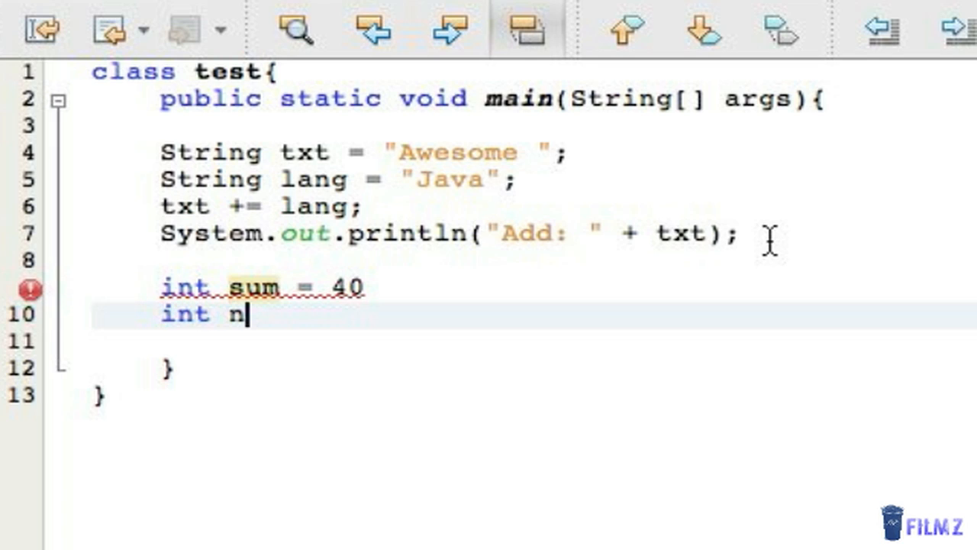
text(um = 20)
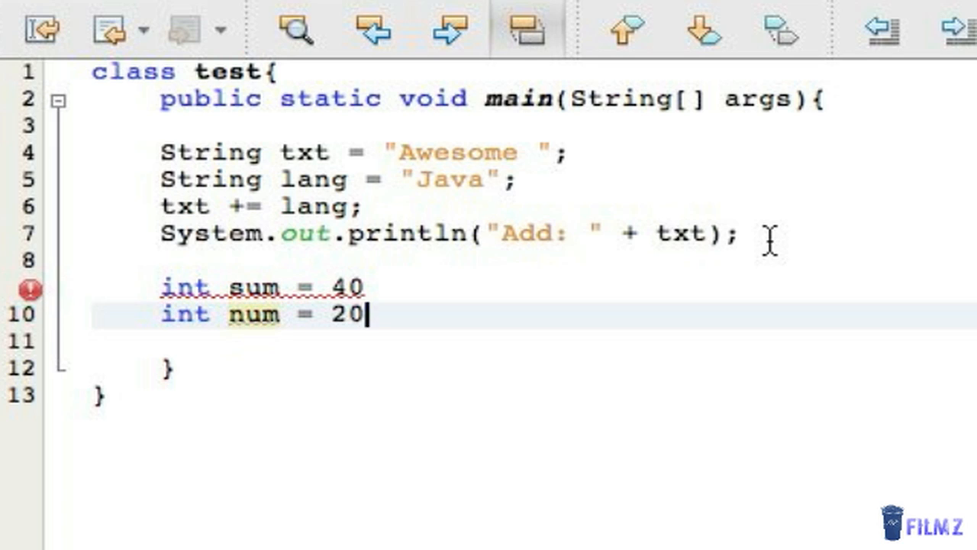
text(;)
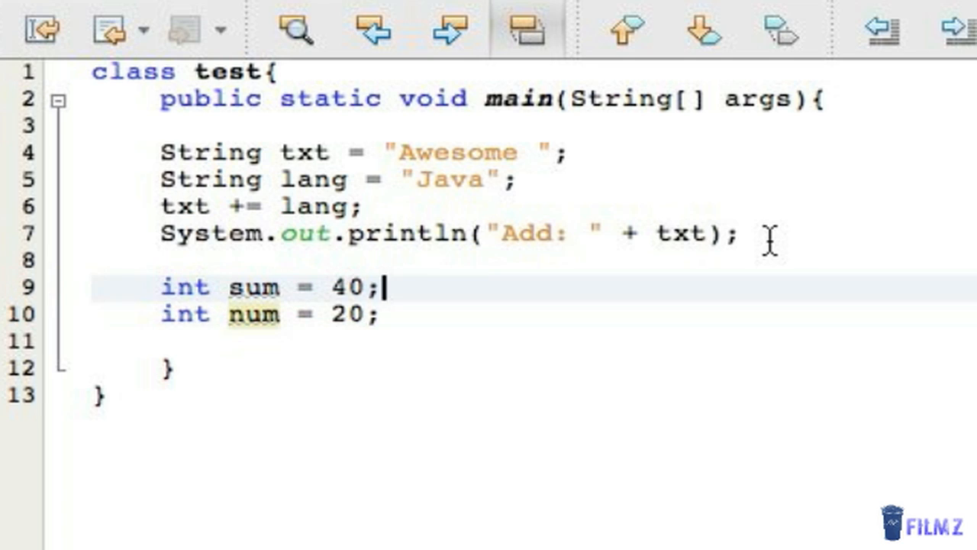
key(Enter)
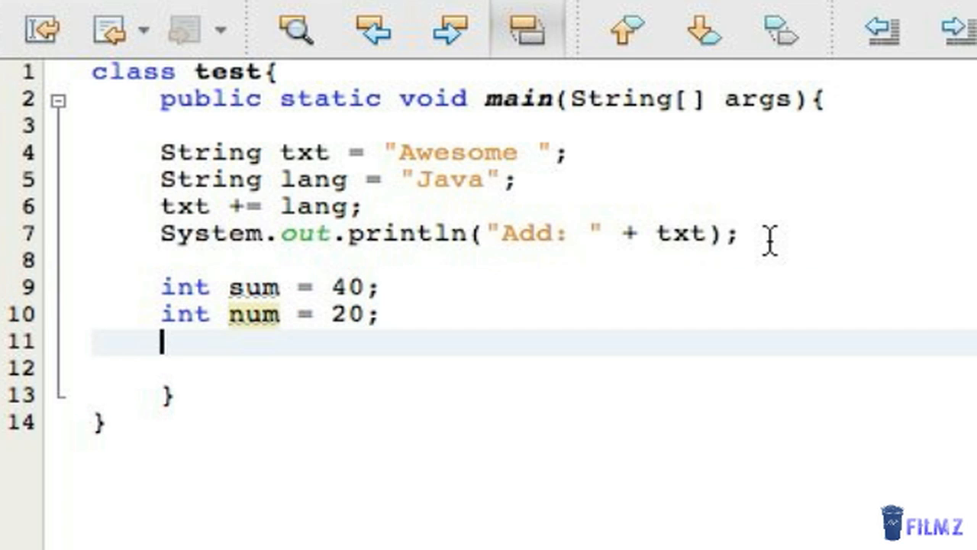
Subtract with sum -= num;, noting the long form sum = sum - num.
text(sum)
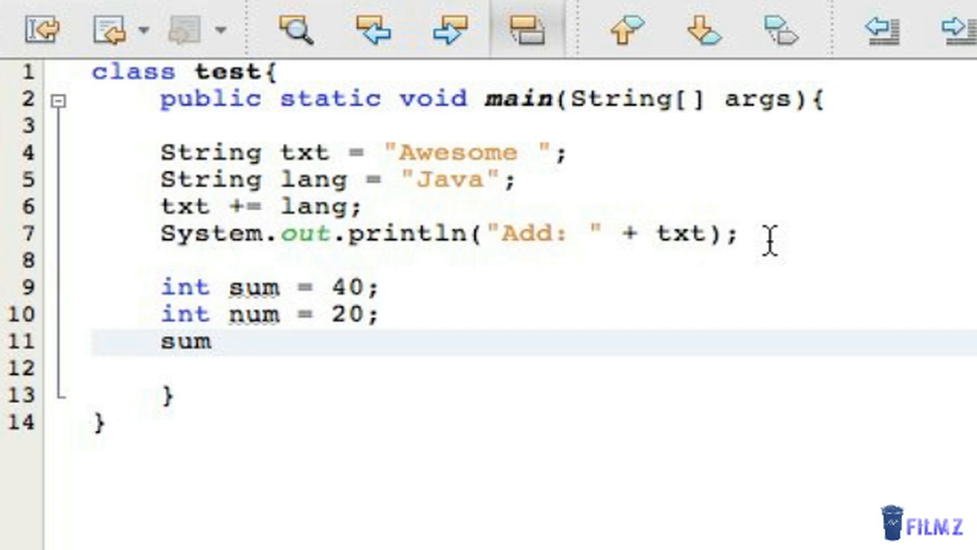
text(-=)
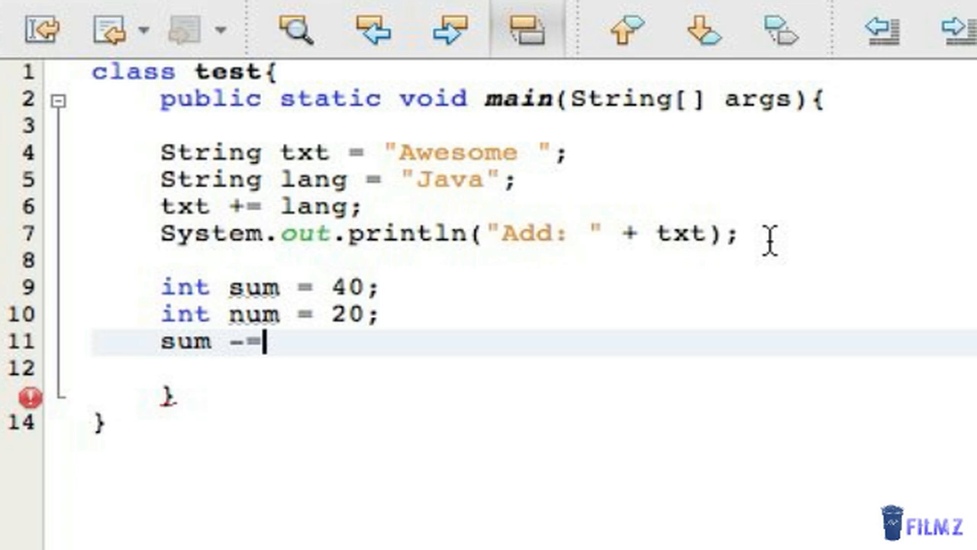
text(num;)
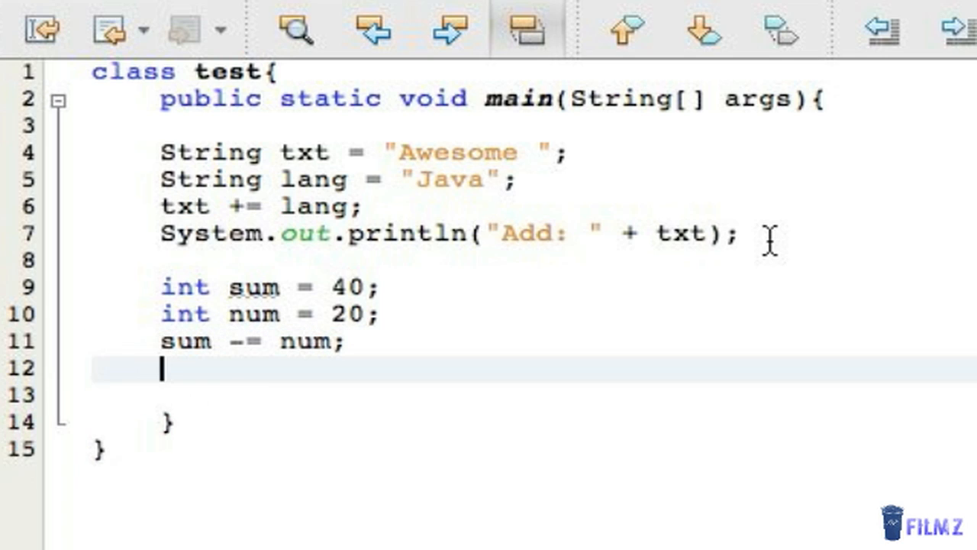
text(sum = sum)
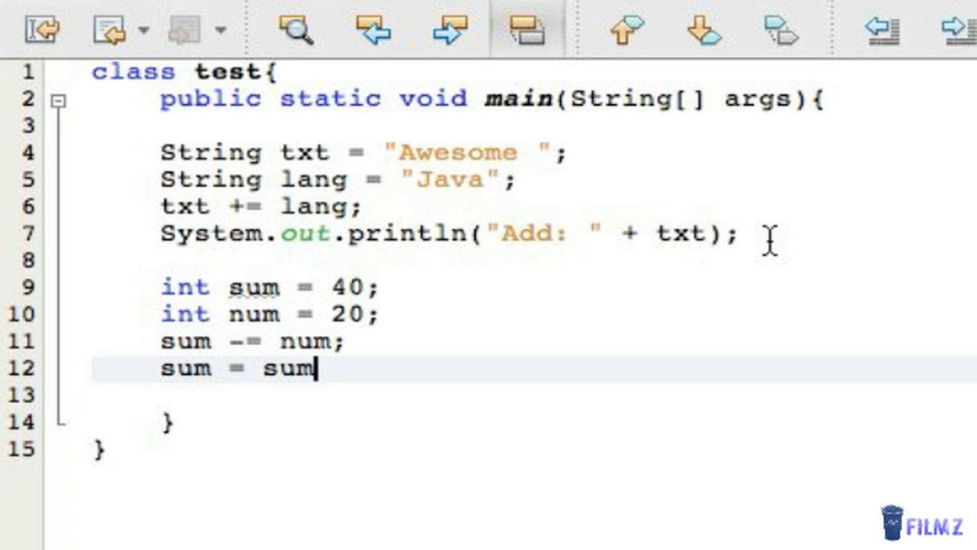
text(- n)
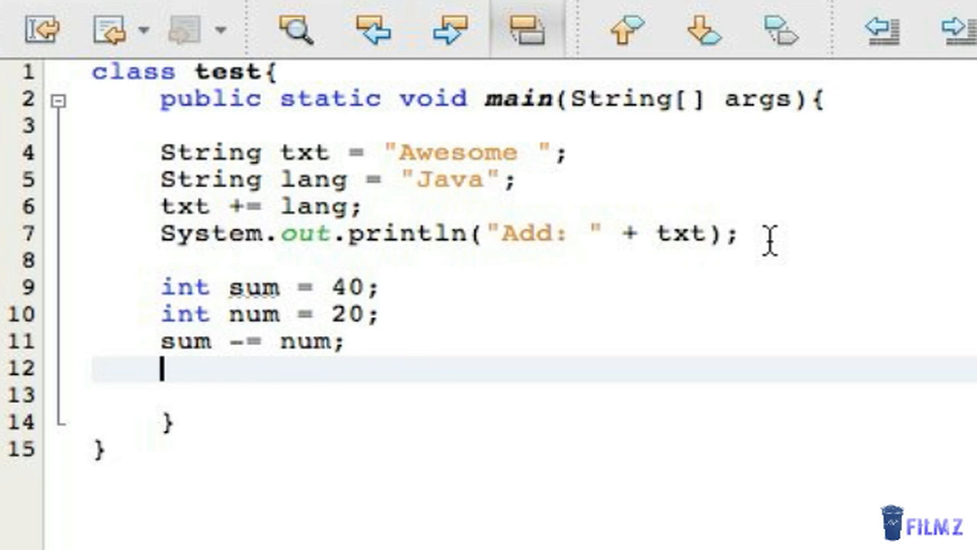
Add System.out.println("Subtract: " + sum); after the subtraction.
text(System.out.p)
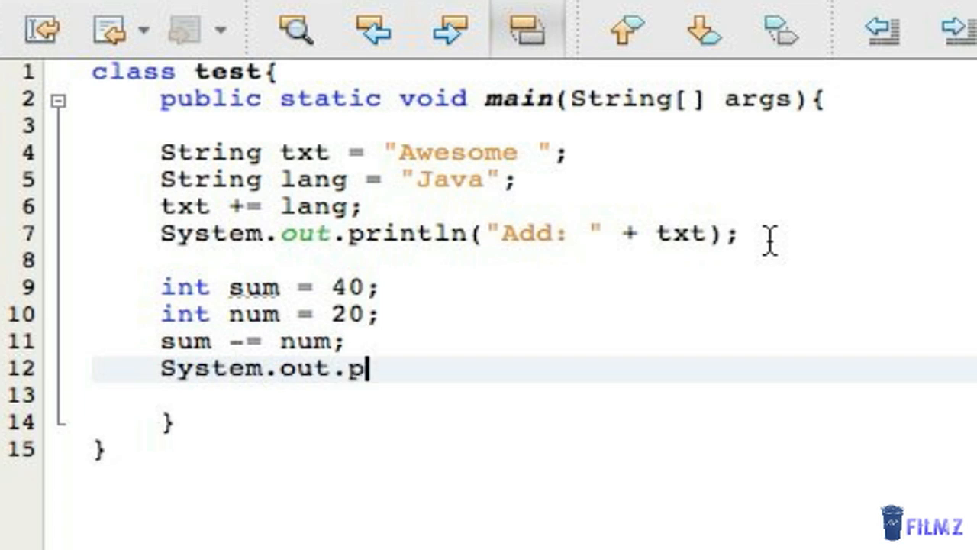
text(rintln())
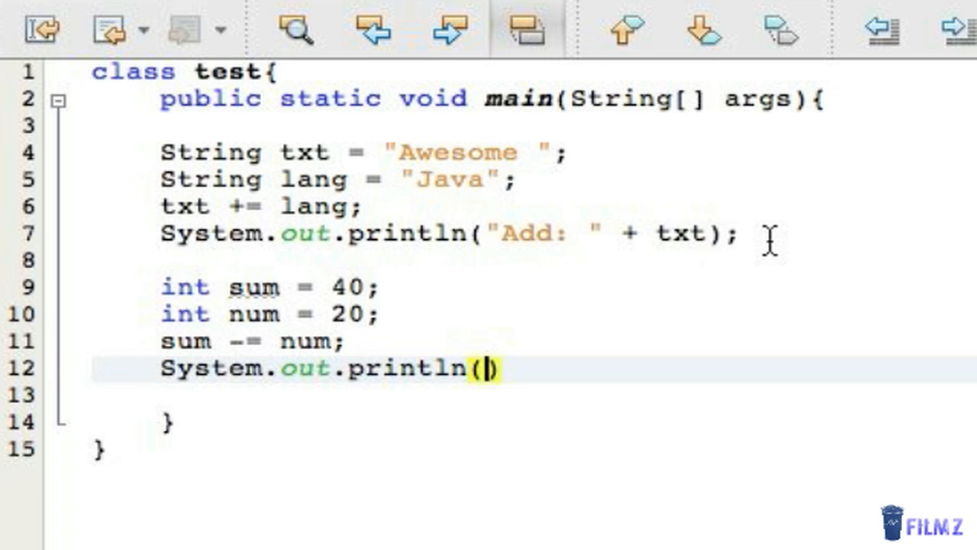
text(Subtract:)
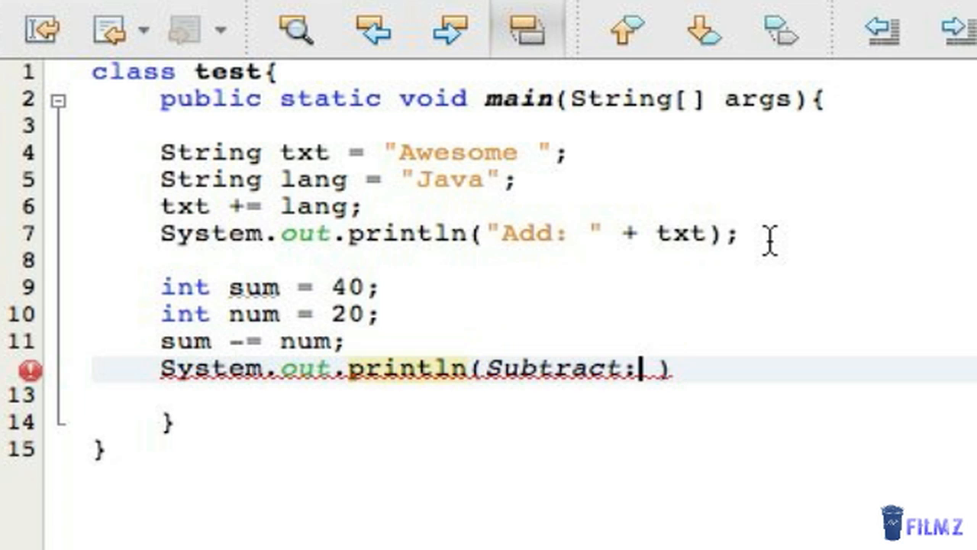
text(")
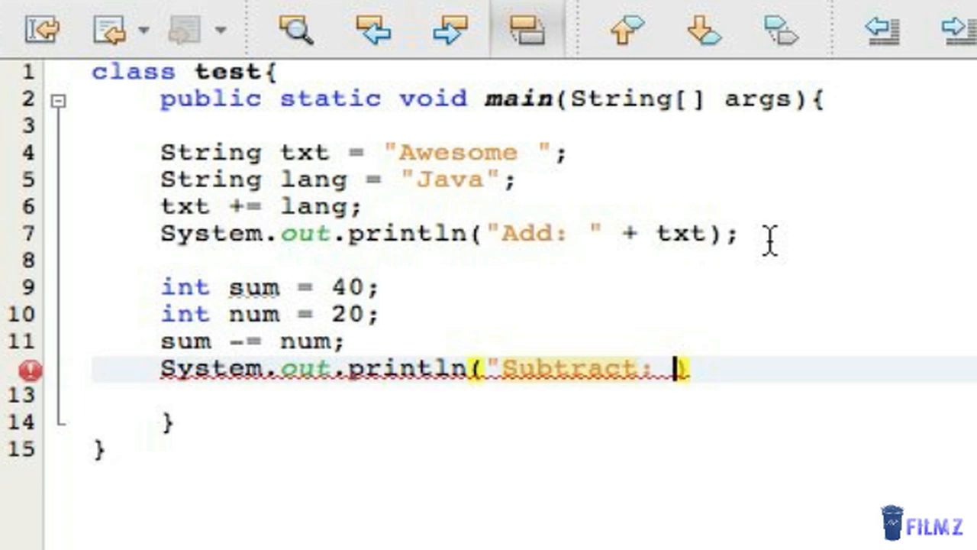
text(+ sum))
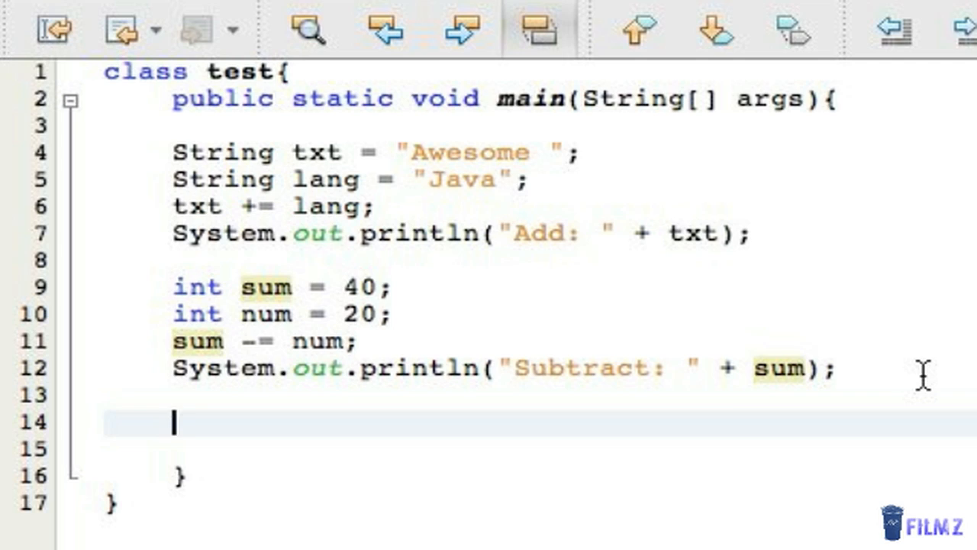
Declare int factor = 5; and begin the next line with sum.
text(int f)
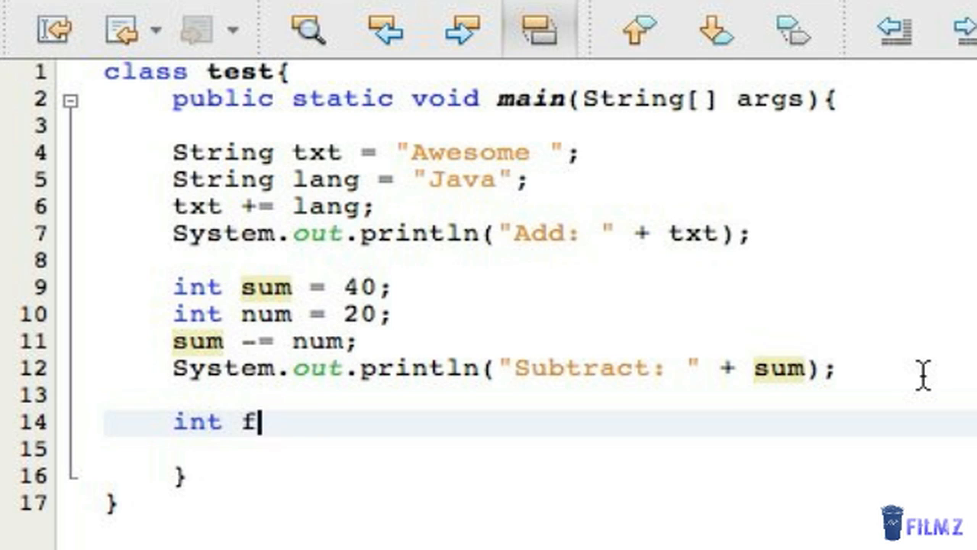
text(actor =)
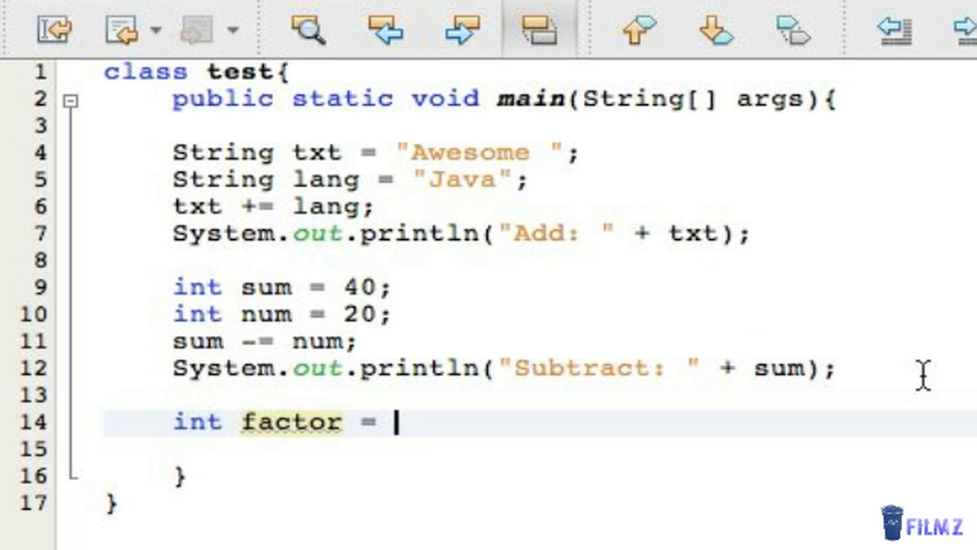
text(5;)
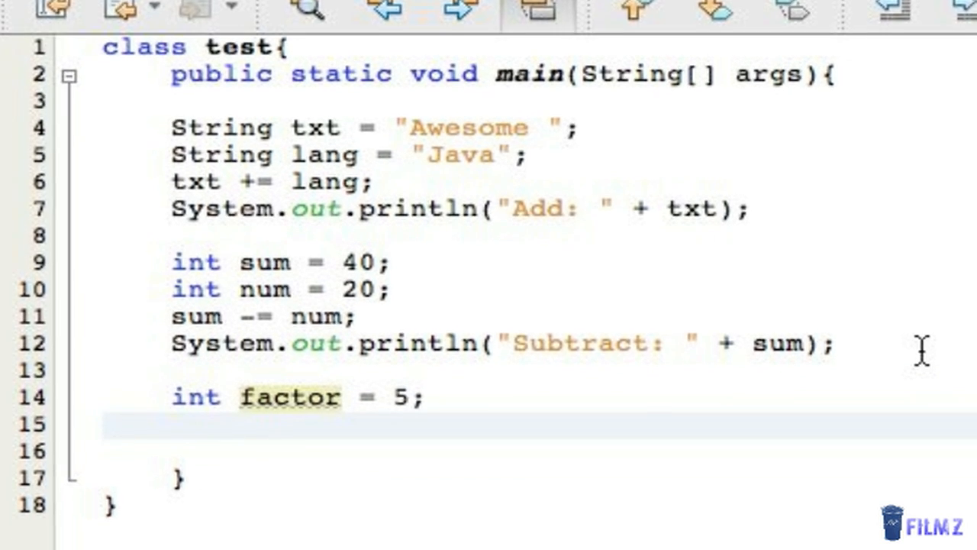
text(sum)
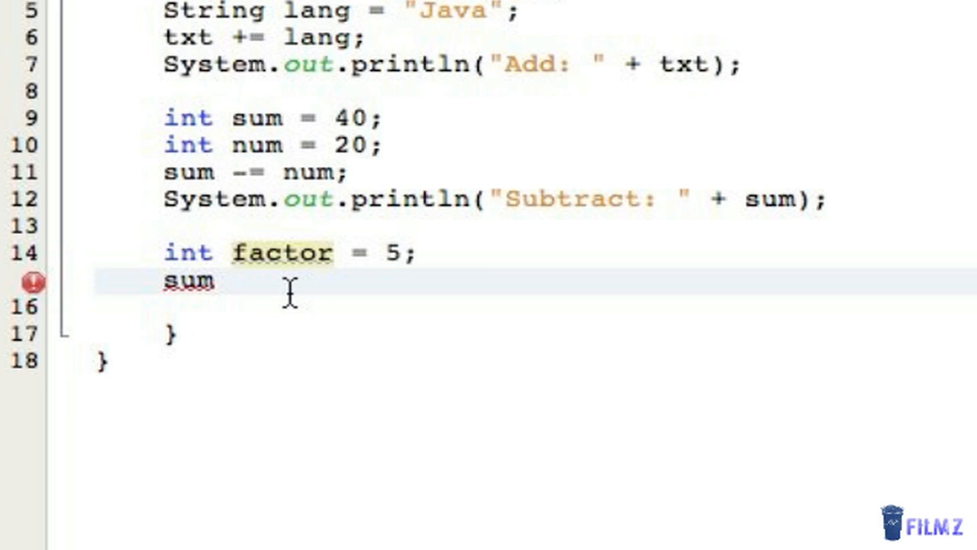
Multiply with sum *= factor;, followed by the long form sum = sum * factor.
text(*=)
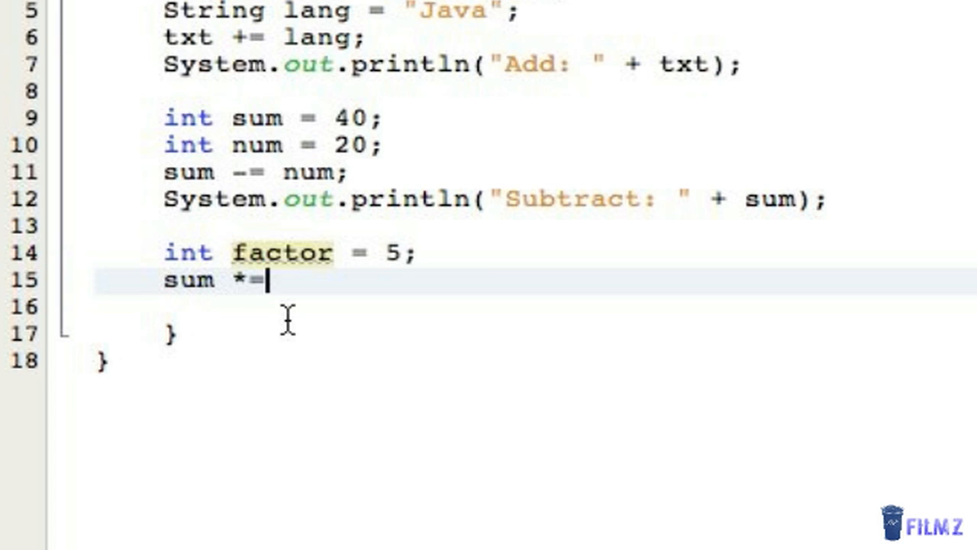
text(factor;)
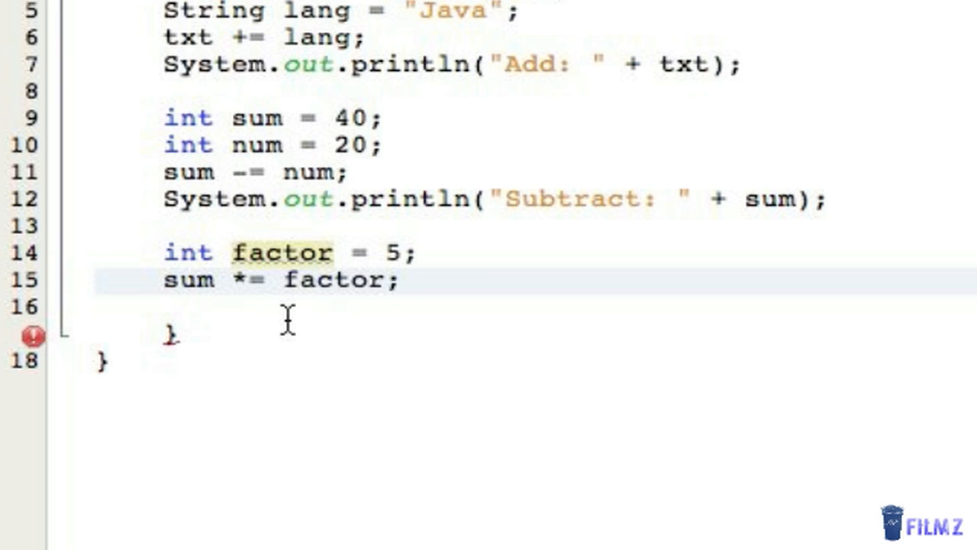
text(sum =)
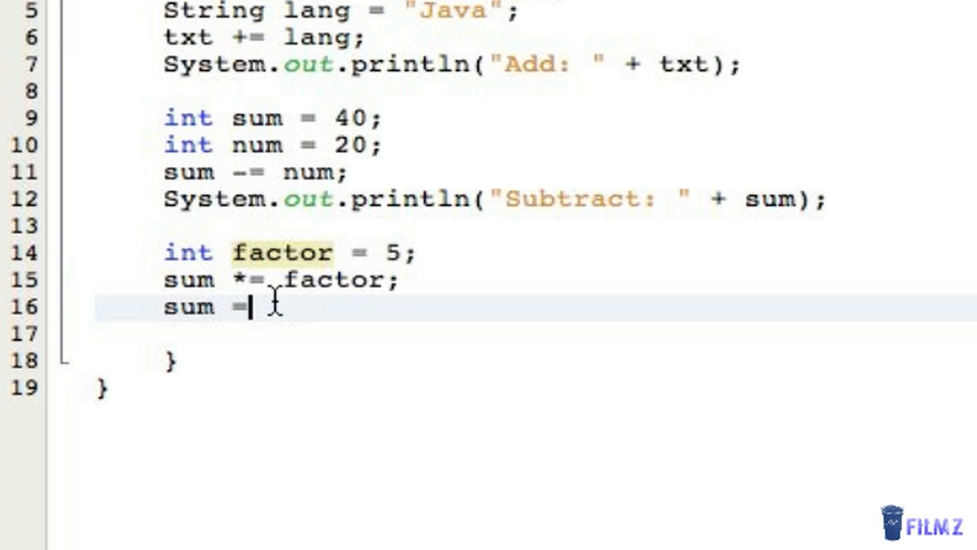
text(sum)
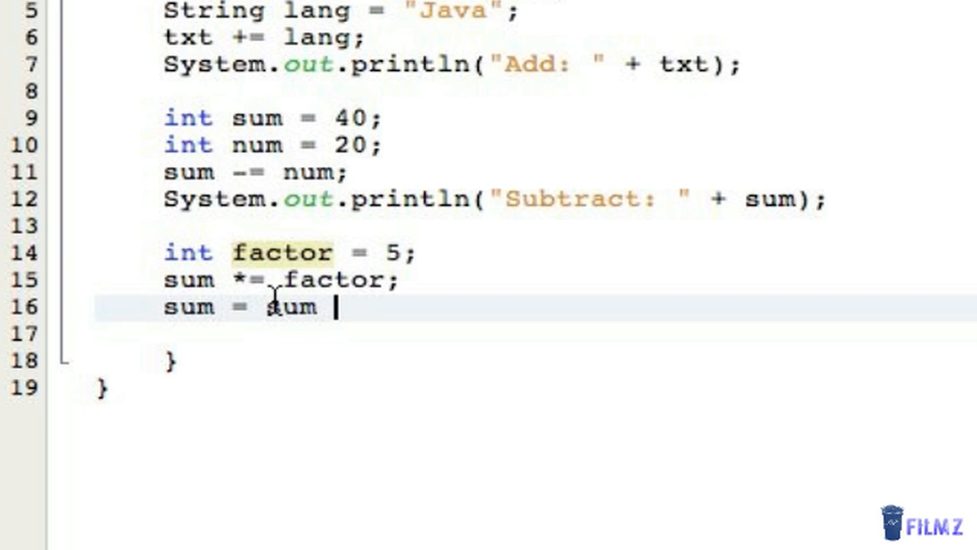
text(* factor)
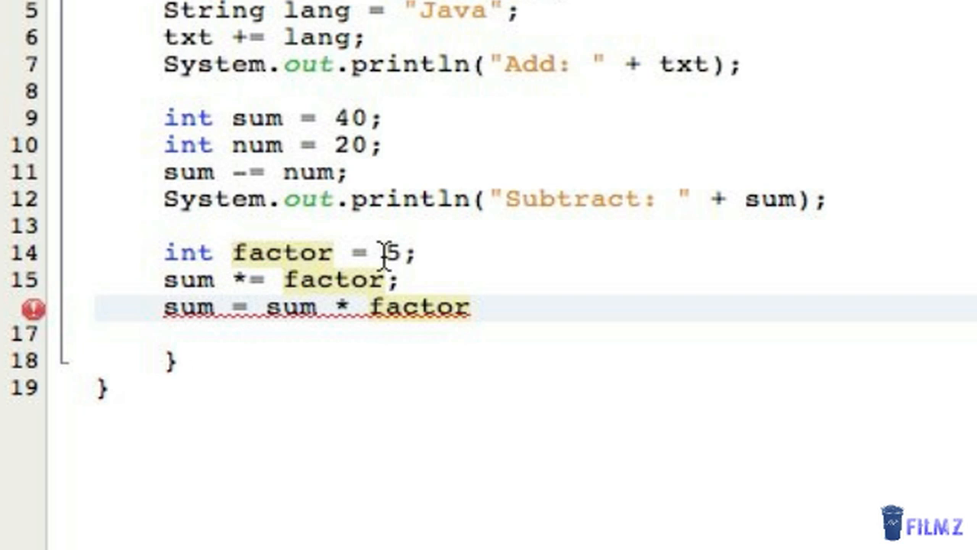
mouse_move(431, 226)
text(Sy)
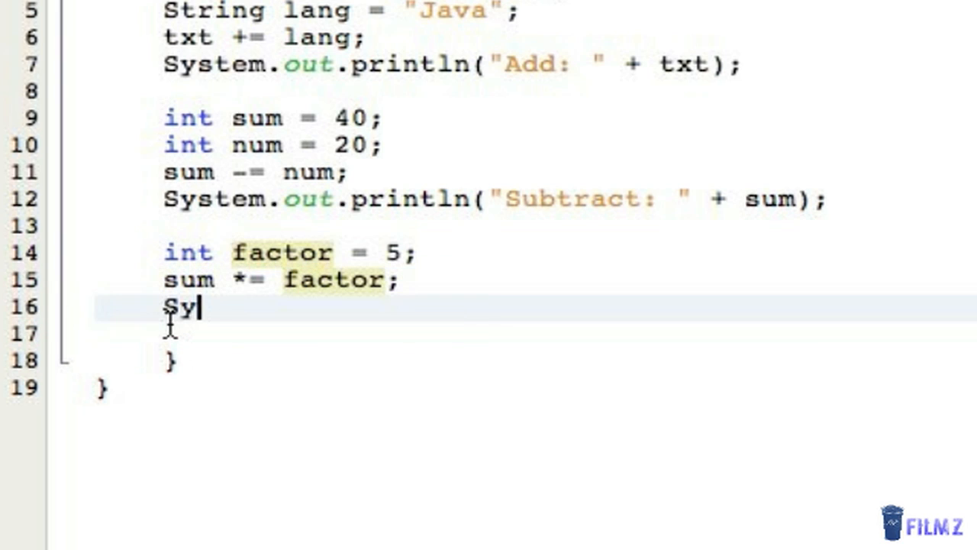
Add System.out.println("Product: " + sum); and run so the output shows Product: 100.
text(stem.out.prin)
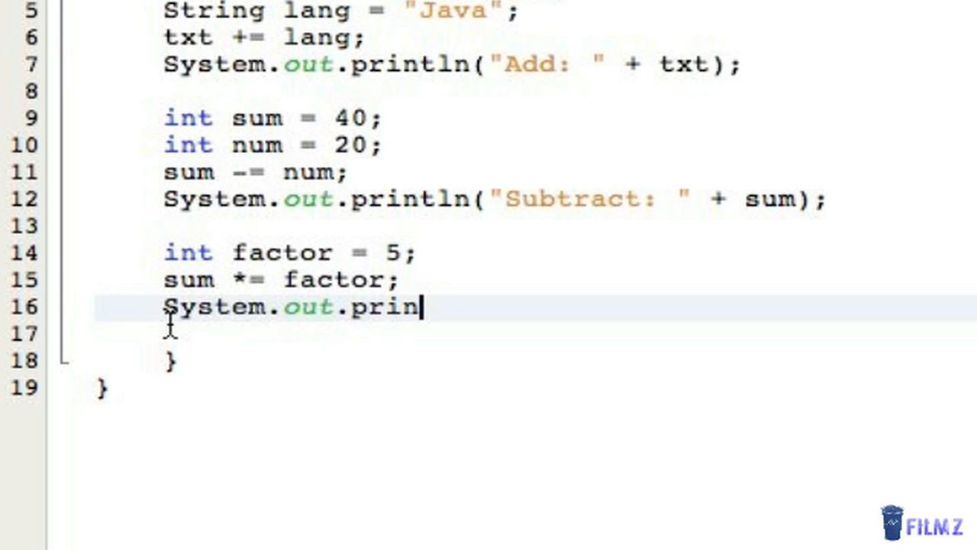
text(tln("M")
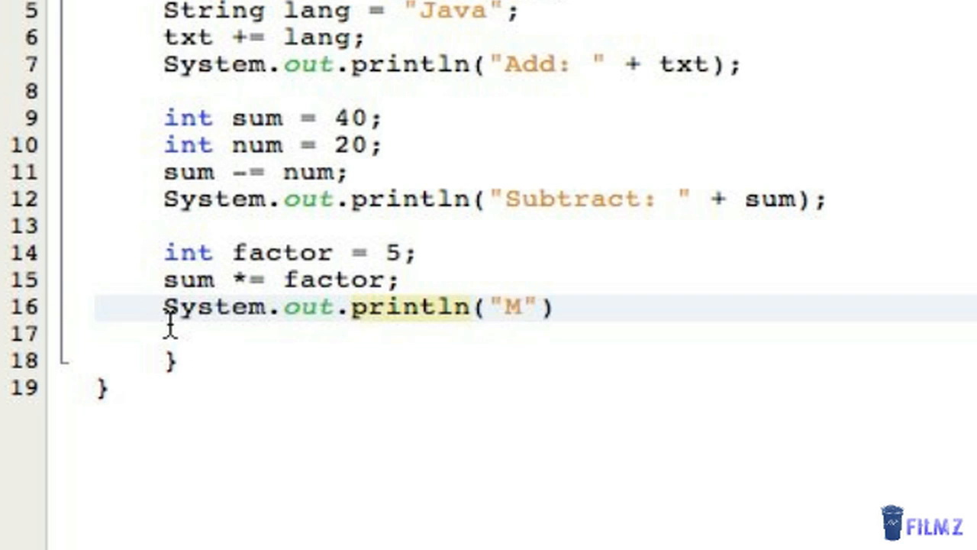
text(Product:)
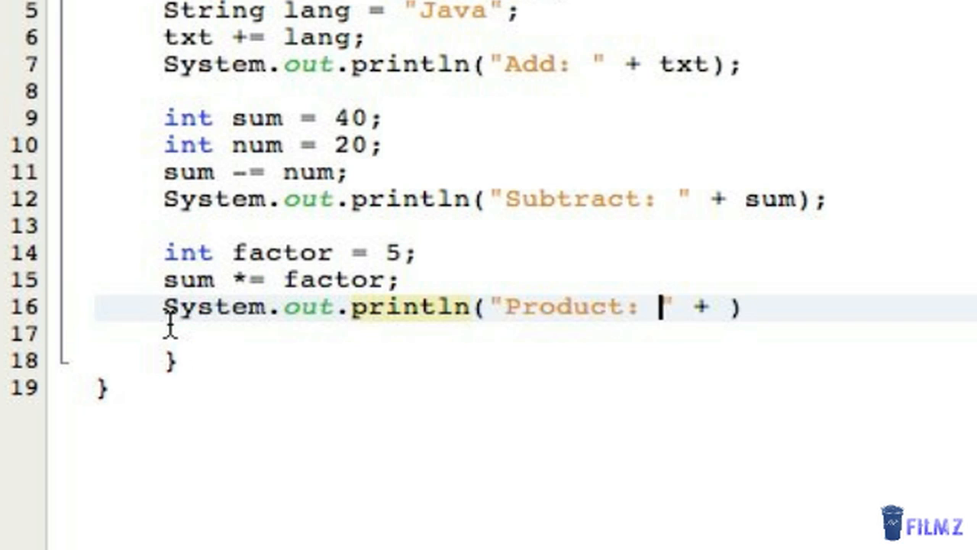
text(su)
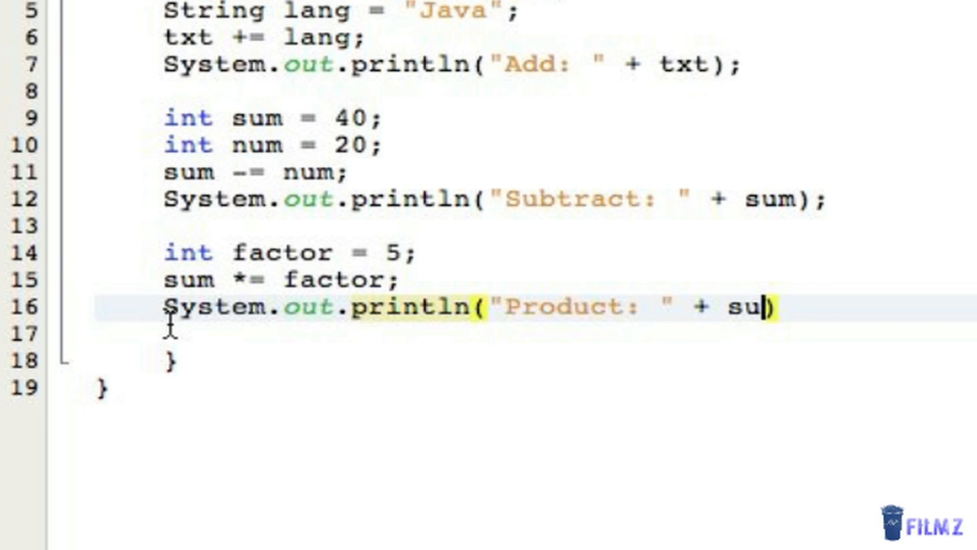
text(m);)
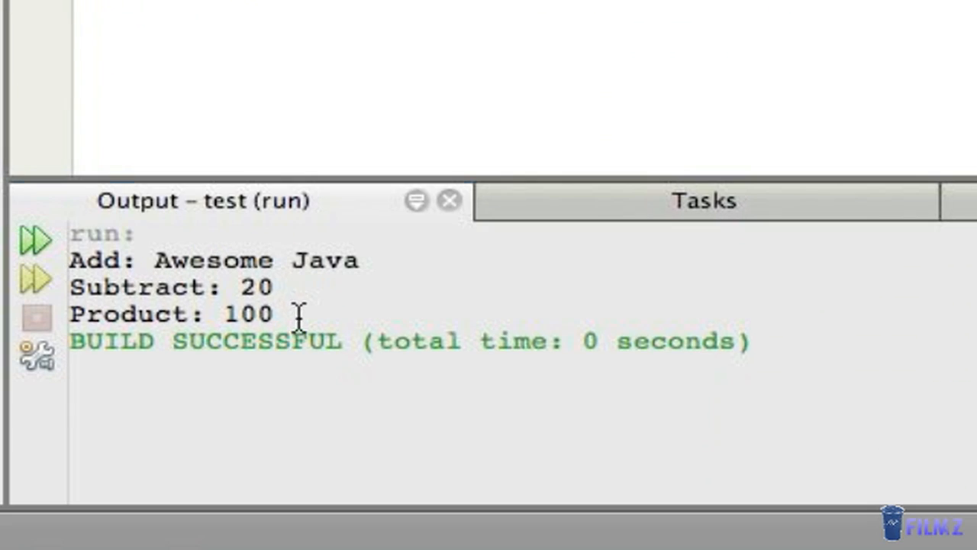
double_click(250, 315)
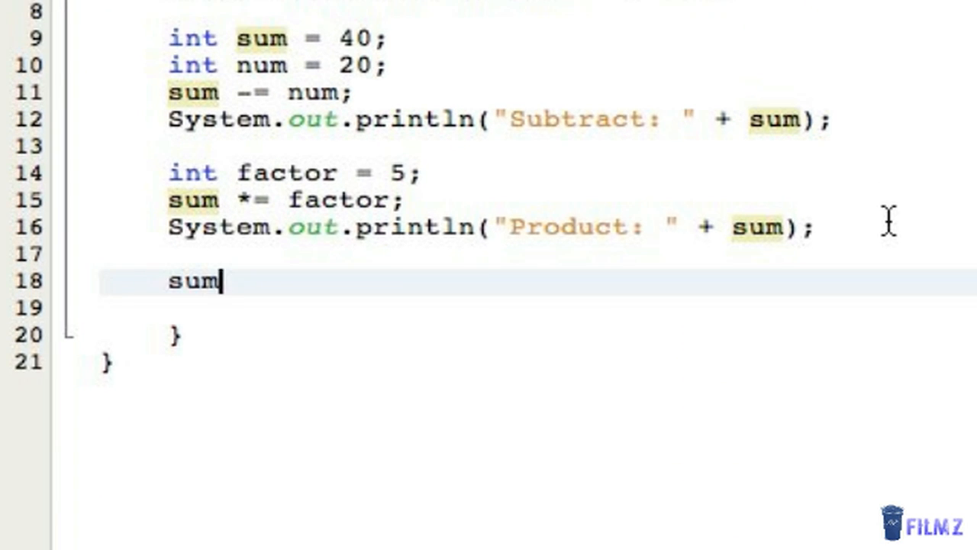
Replace the partial line with the division sum /= factor;.
key(BackSpace)
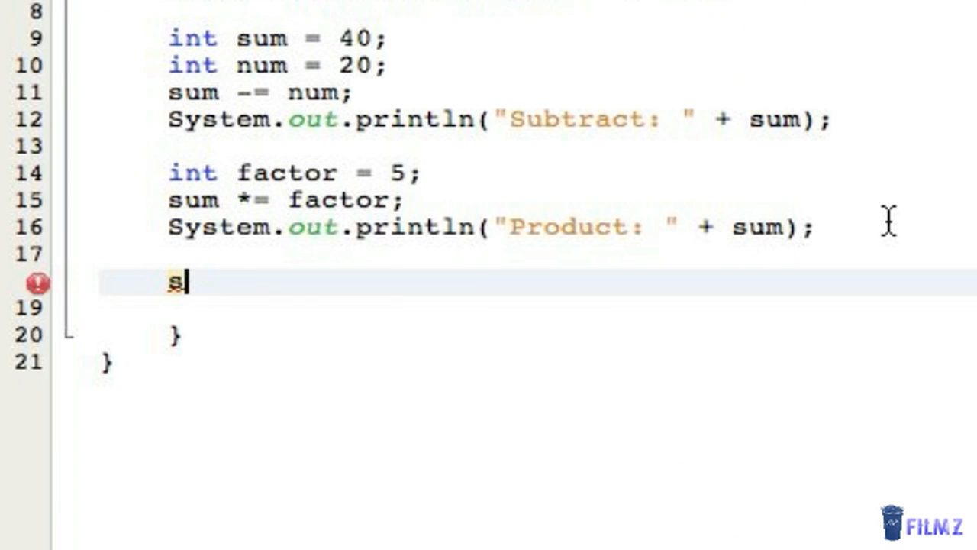
key(BackSpace)
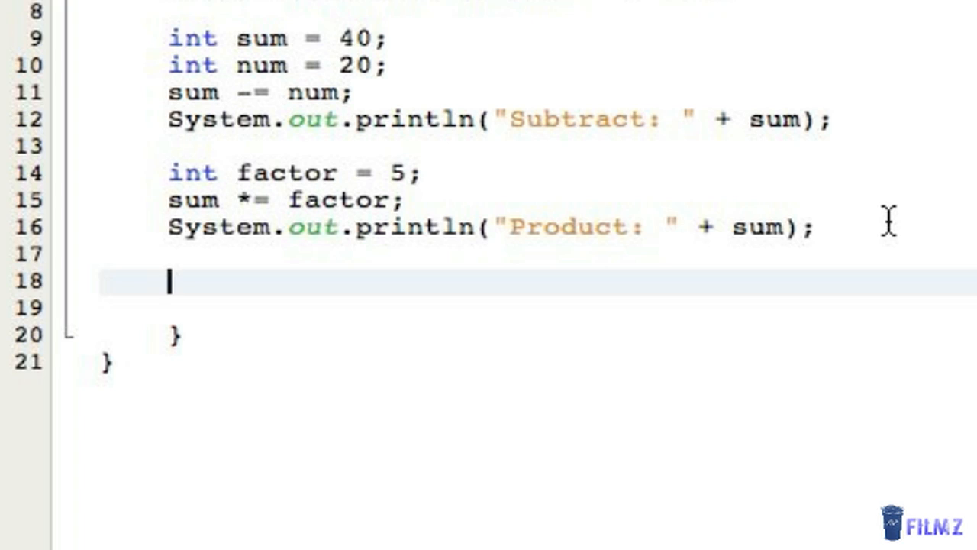
text(sum/)
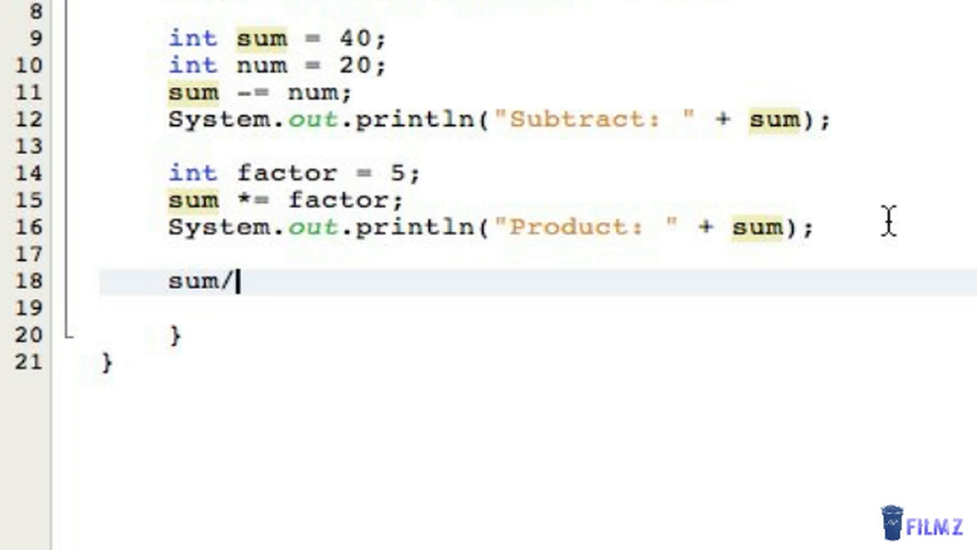
text(=)
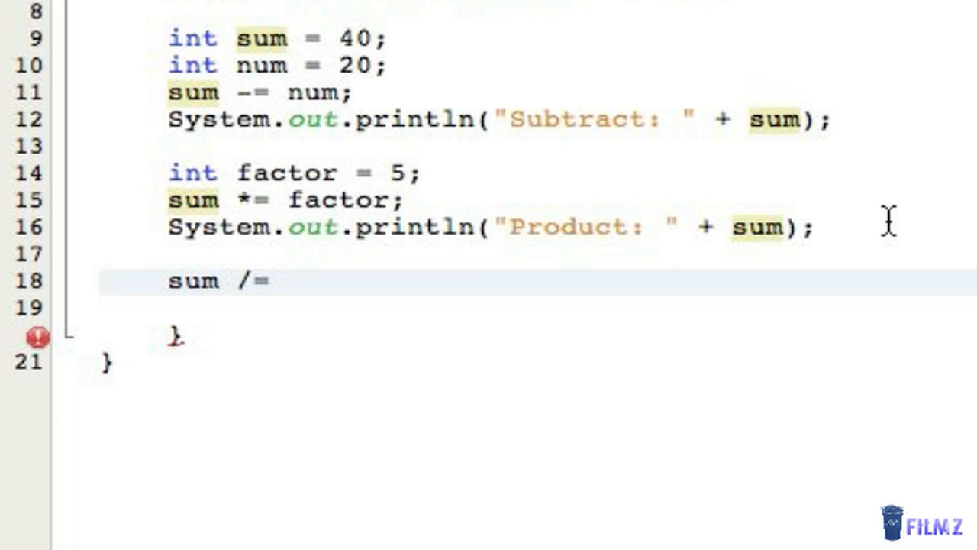
text(factor)
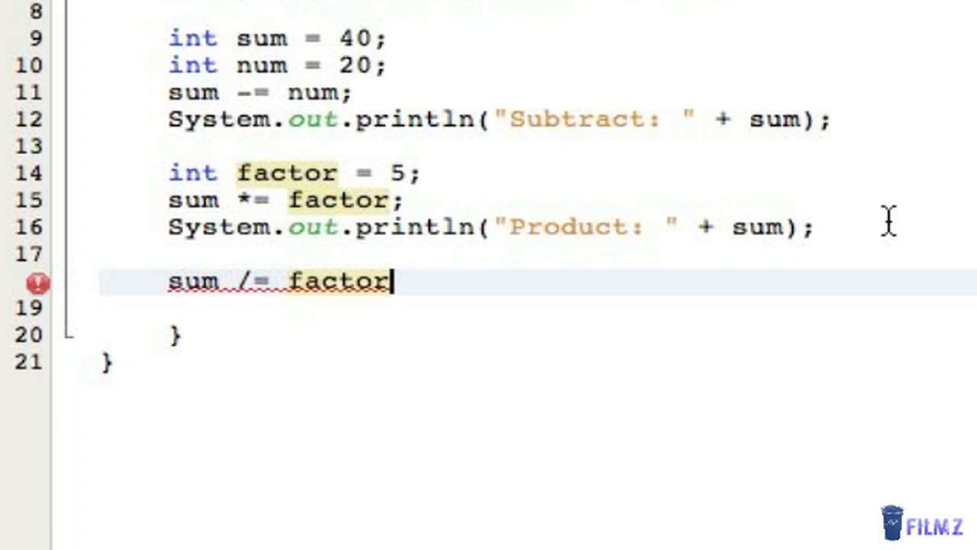
text(;)
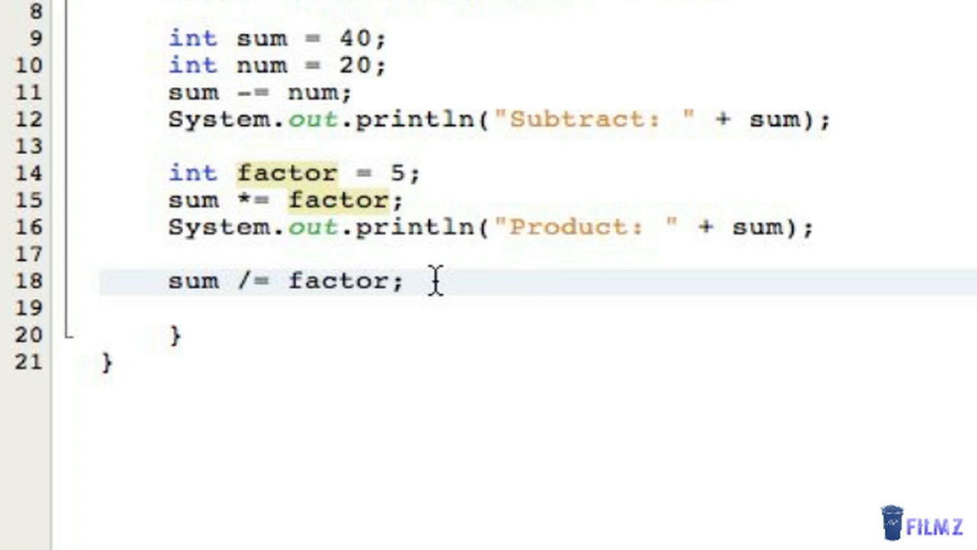
Add System.out.println("Quotient: " + sum); below the division.
text(Sys)
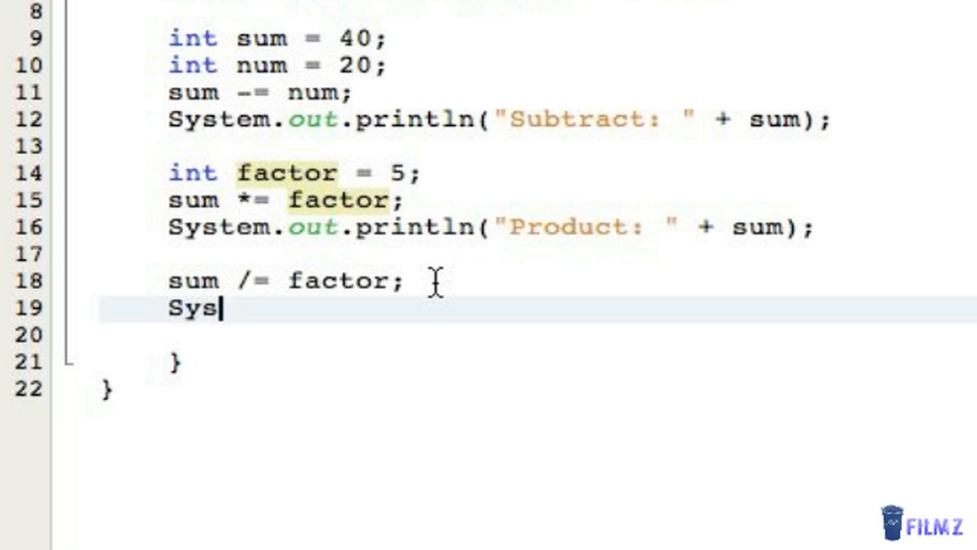
text(tem.out.println)
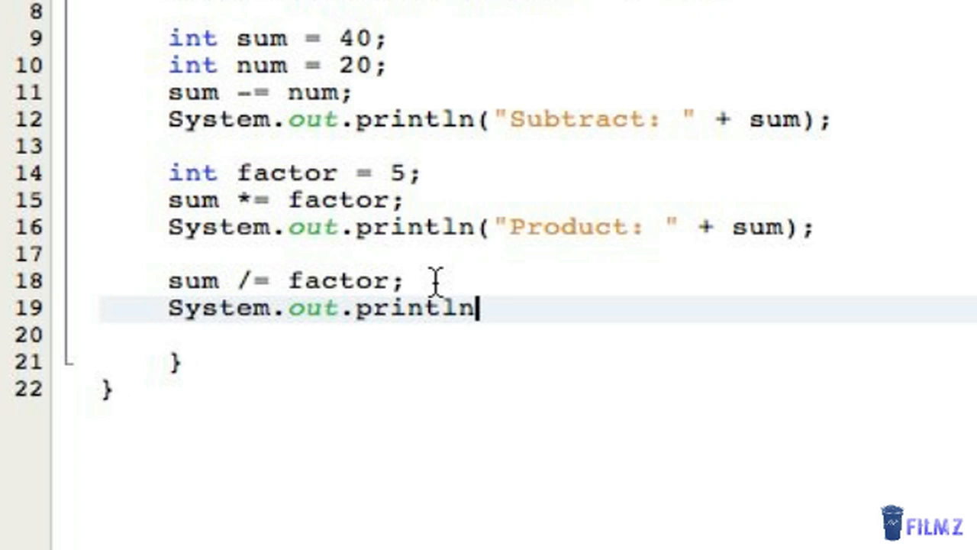
text(("Qu"))
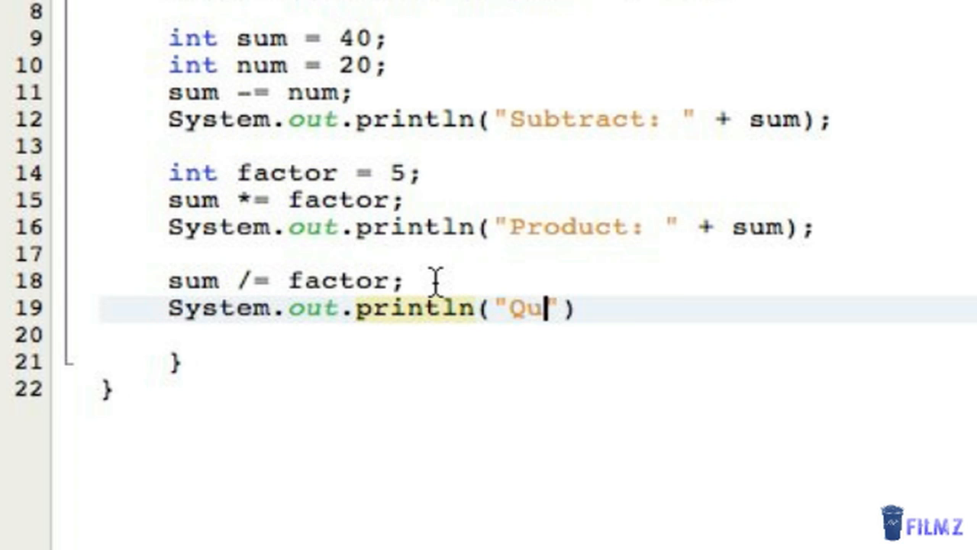
text(otient)
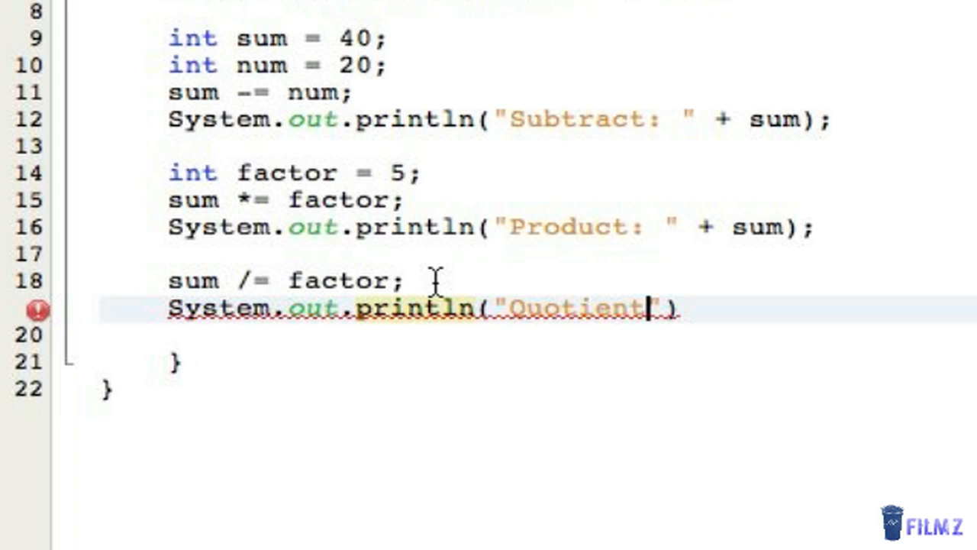
text(: " + su)
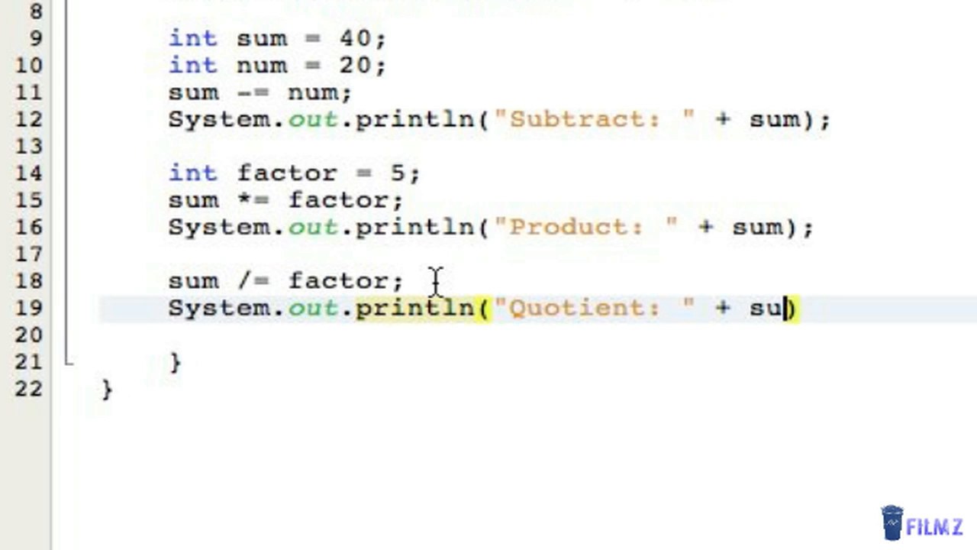
text(m);)
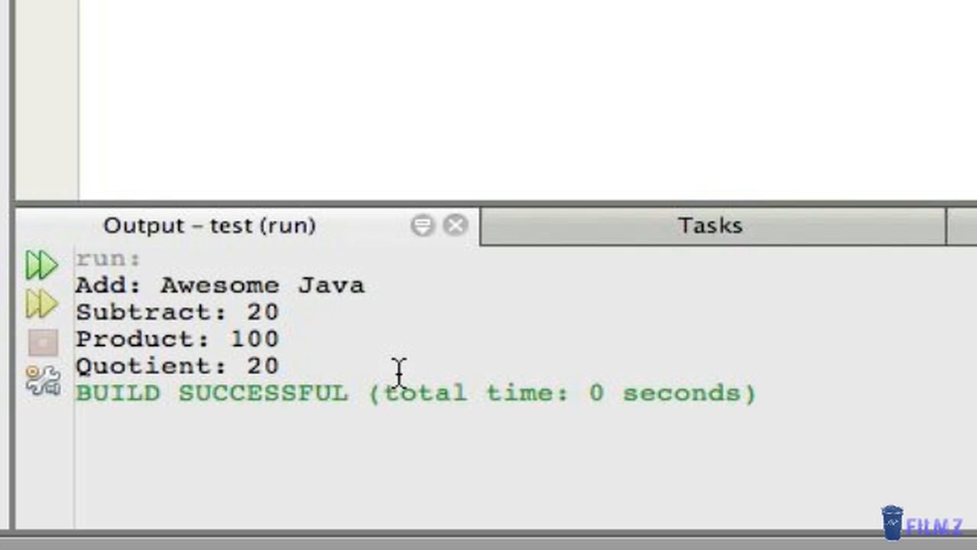
Run the program to list Subtract: 20, Product: 100 and Quotient: 20, then return to the editor.
double_click(260, 366)
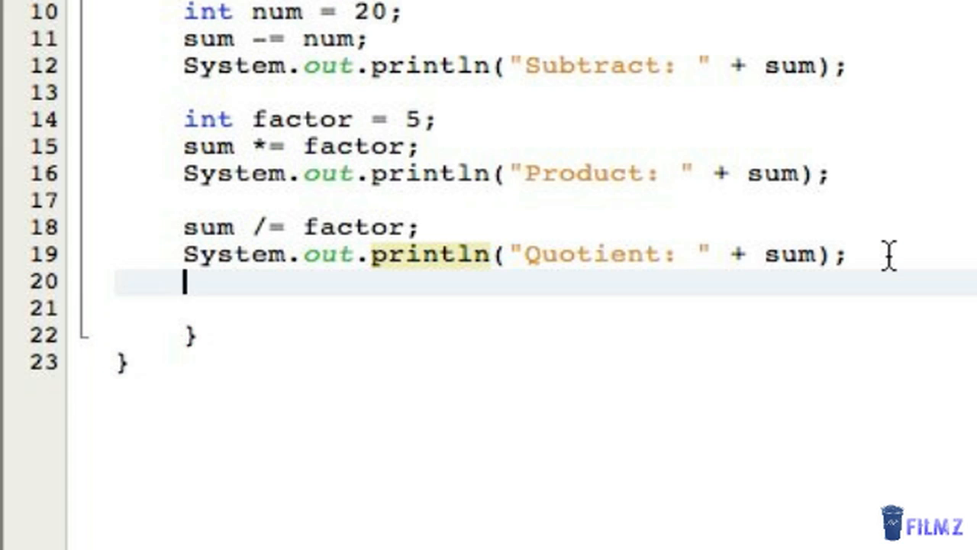
key(Enter)
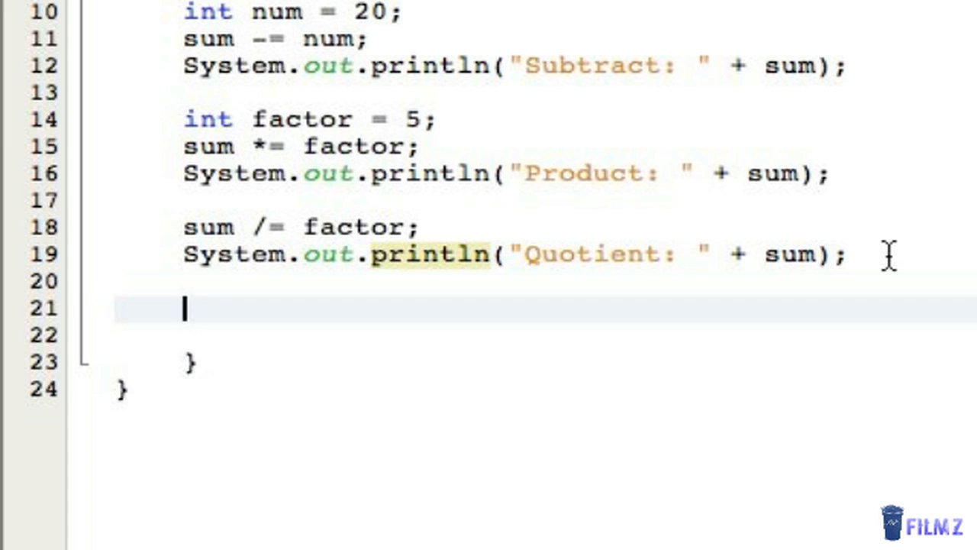
text(s)
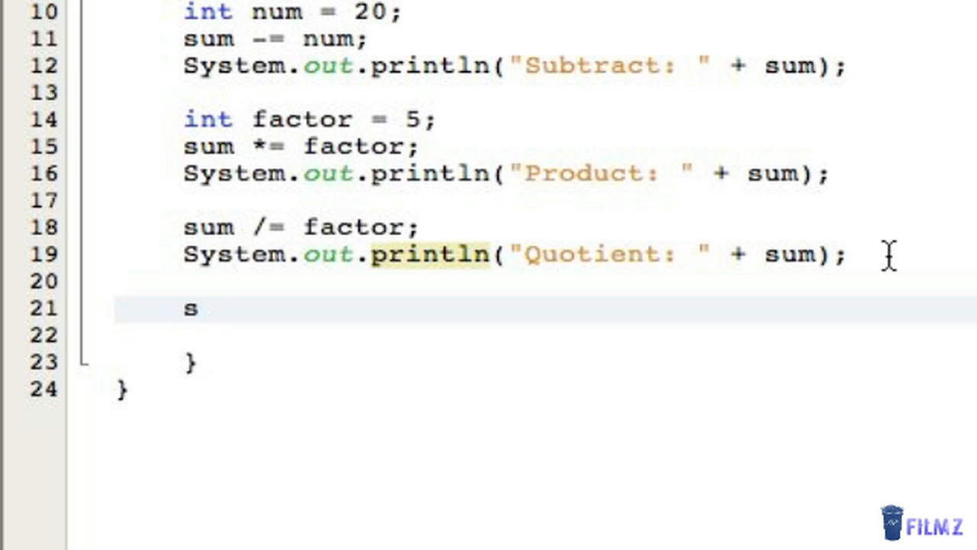
text(um)
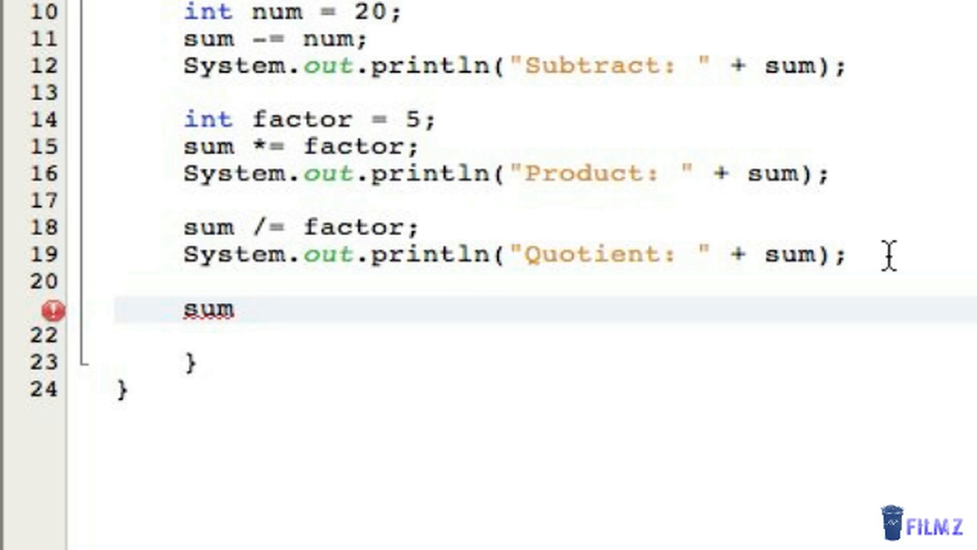
text(=)
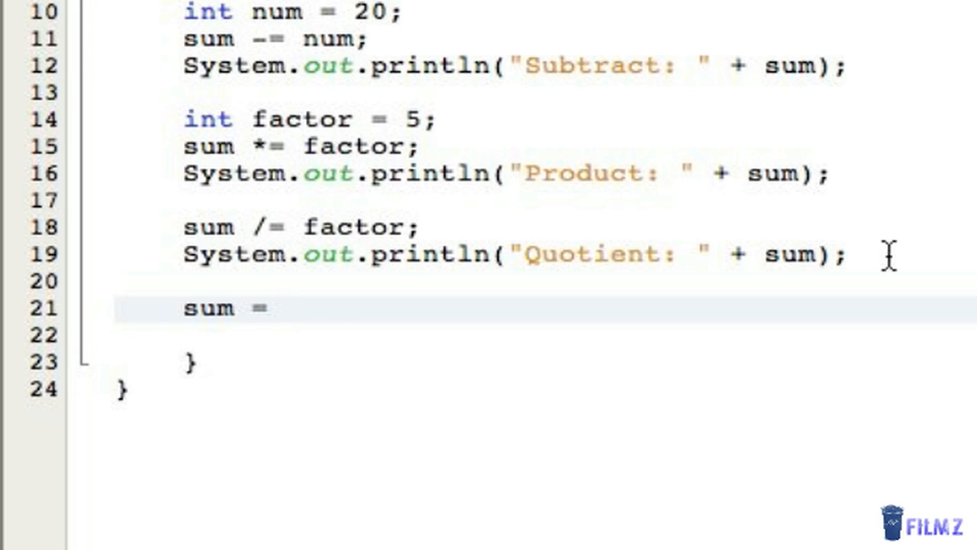
text(sum % fac)
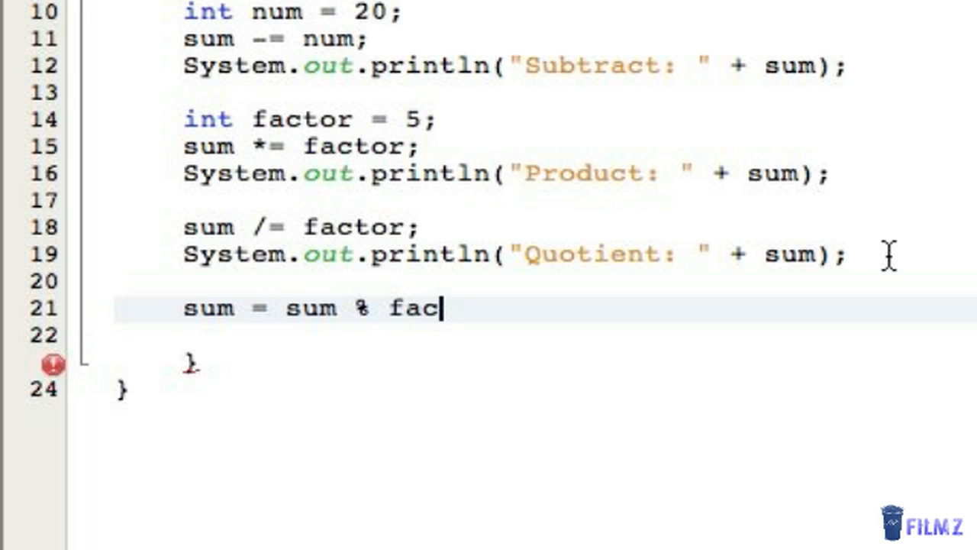
text(tor)
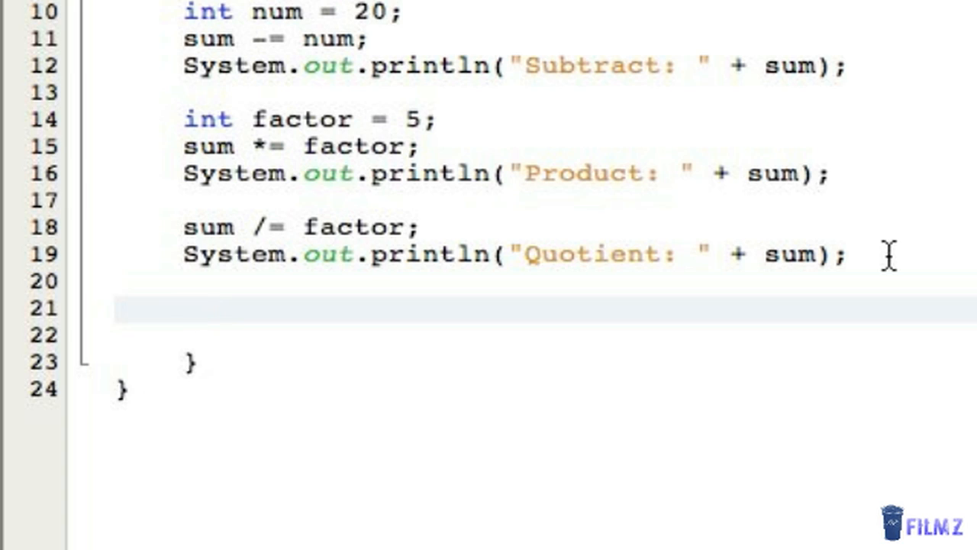
click(186, 309)
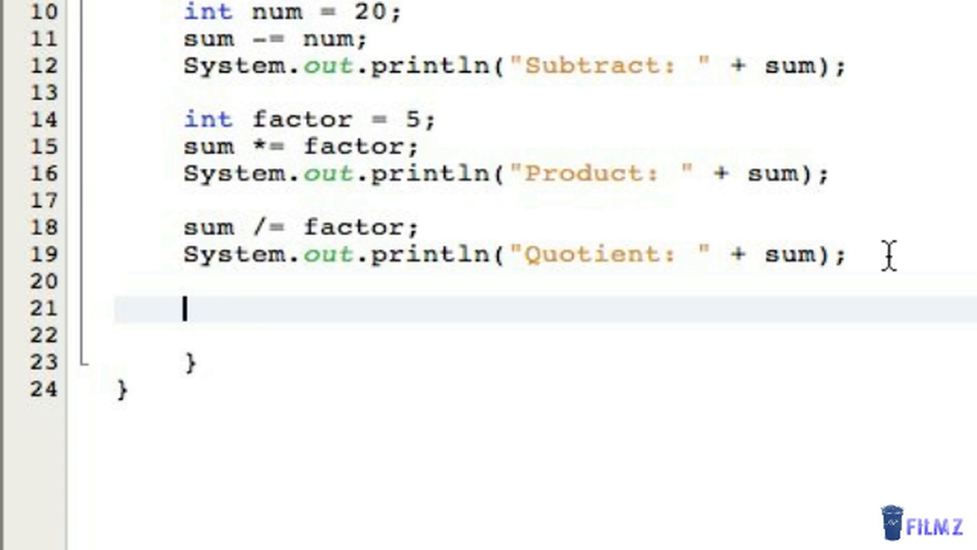
Declare int mod = 15; and int mod2 = 4; in main.
text(int)
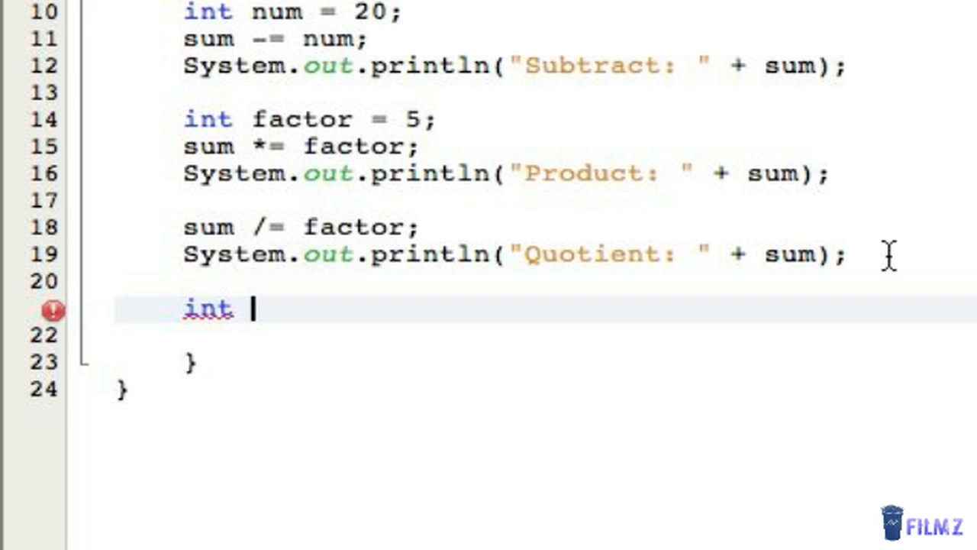
text(mod =)
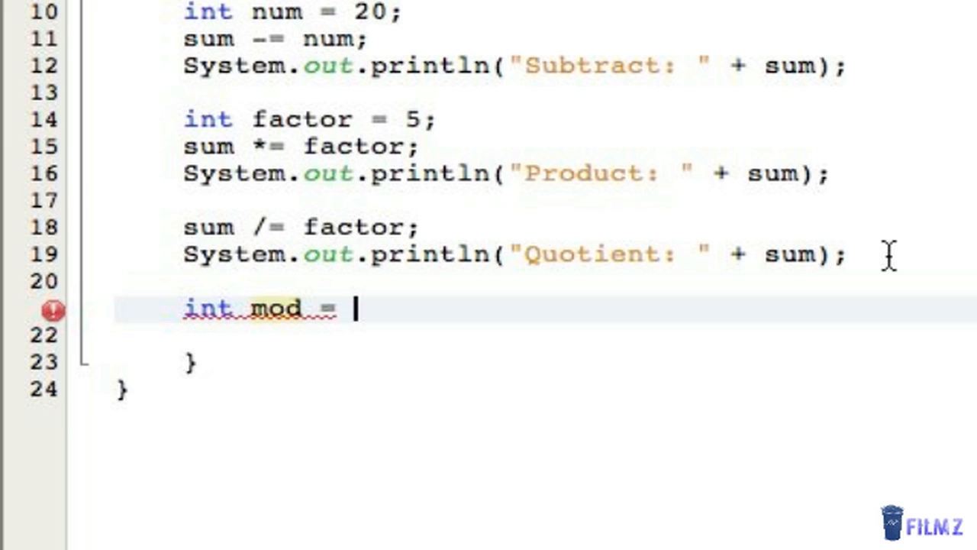
text(15;)
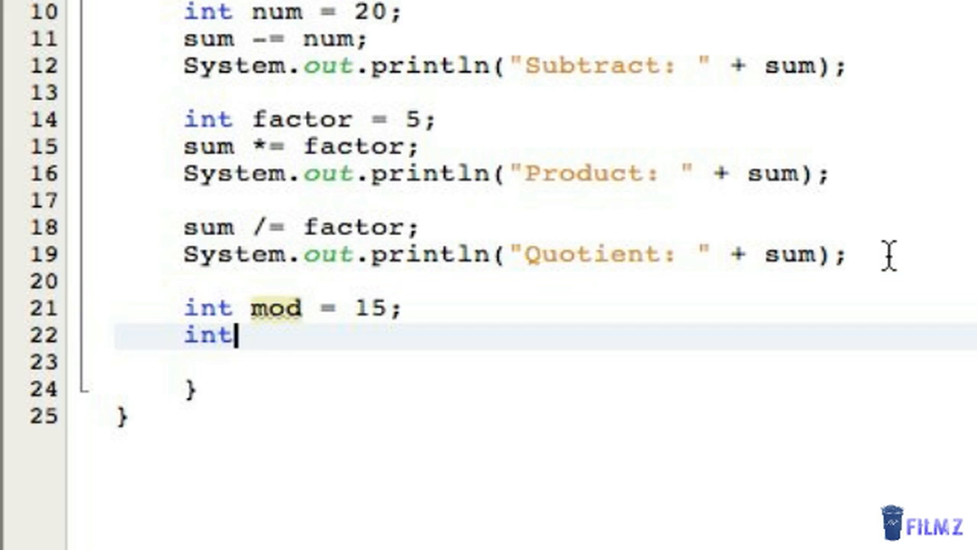
text(mod2 =)
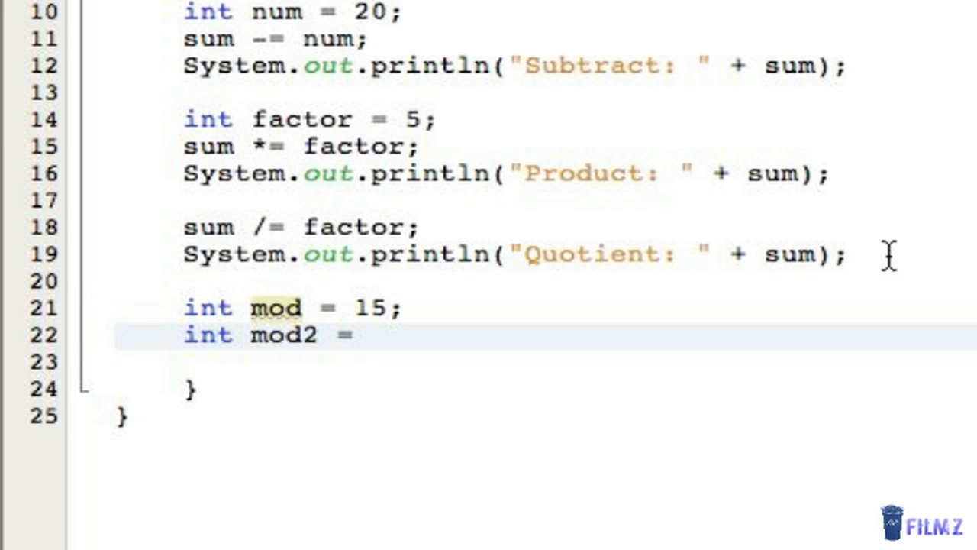
click(374, 336)
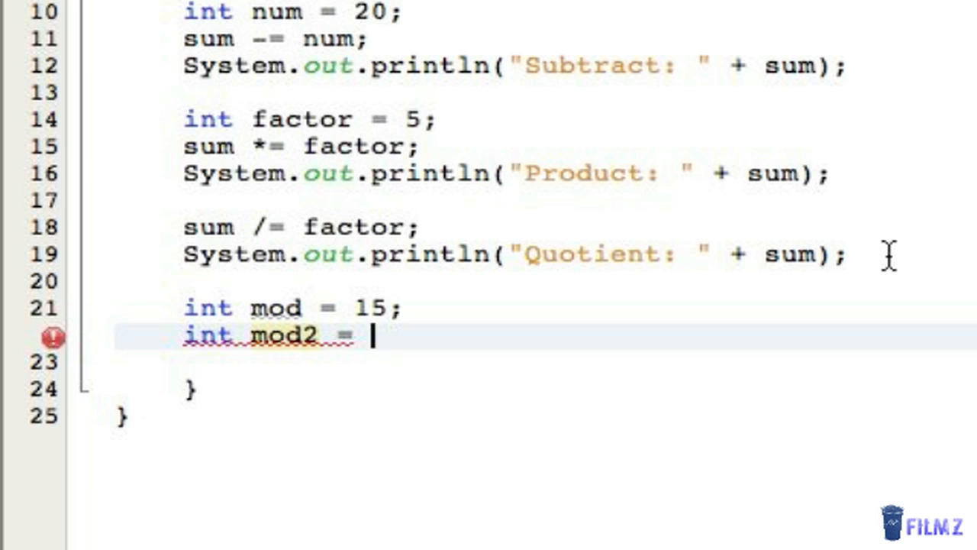
text(4;)
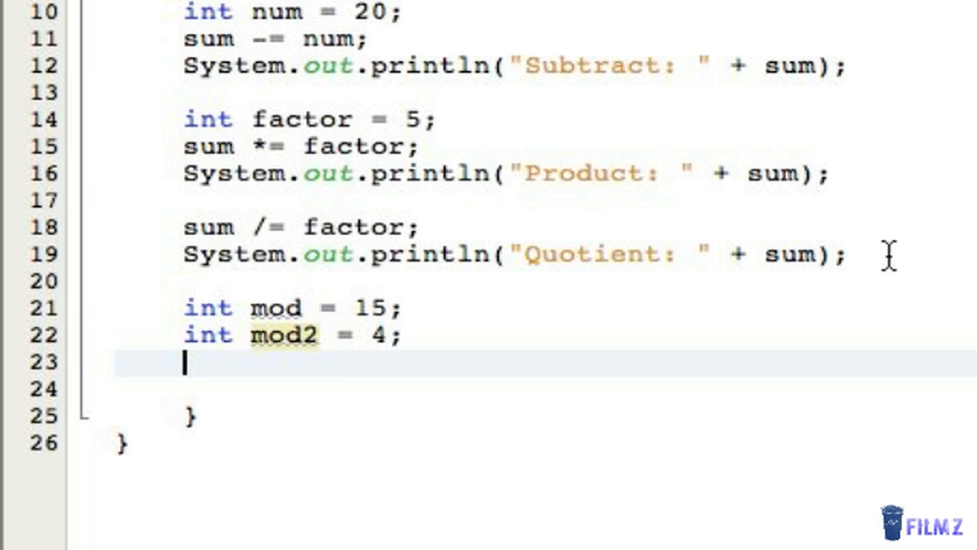
Apply mod %= mod2; and begin the following System println line.
text(md)
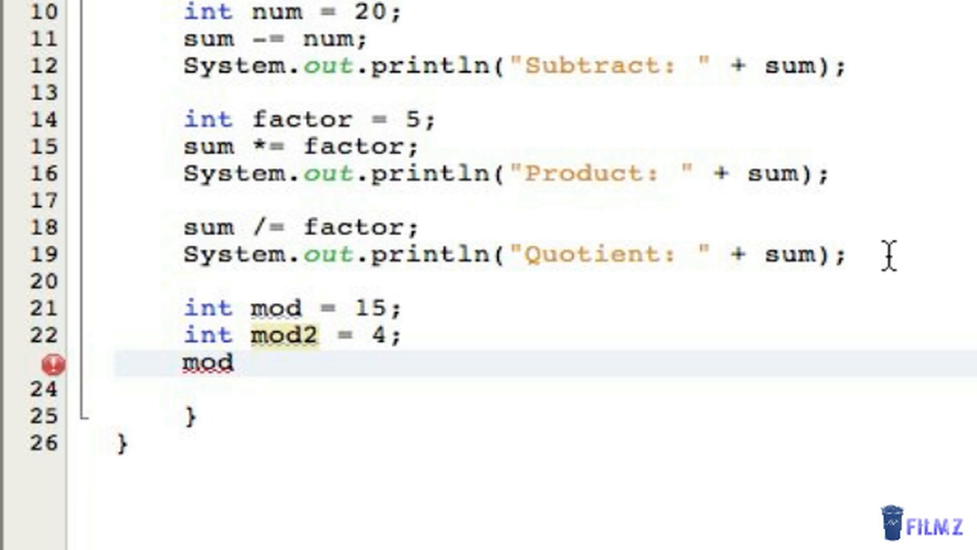
text(%= mod2;)
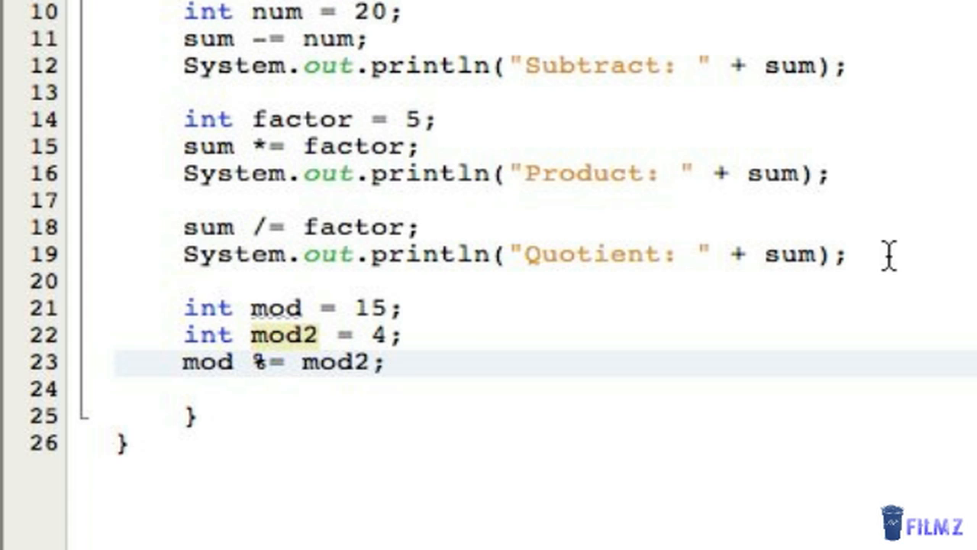
text(System.out.println()
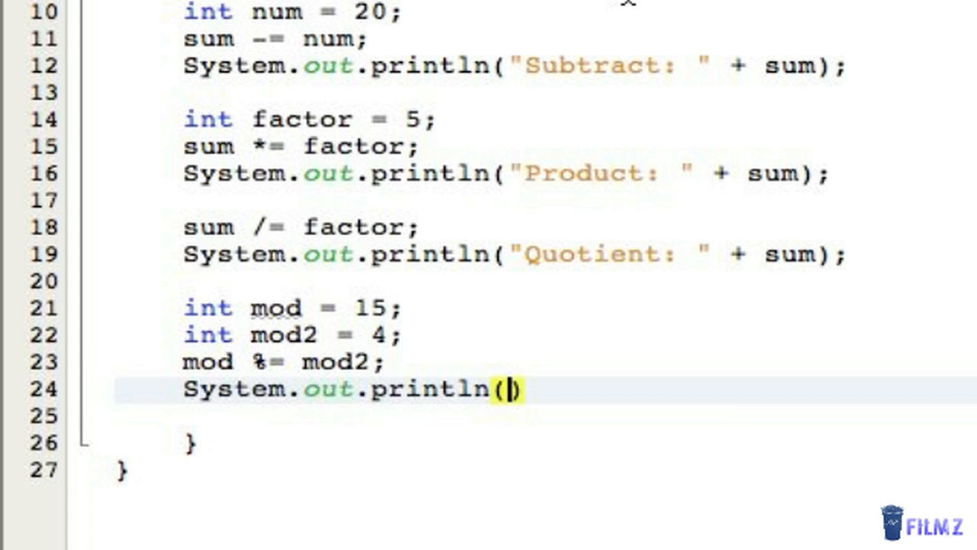
Complete System.out.println("Modulus: " + mod); after the remainder operation.
text("Modu")
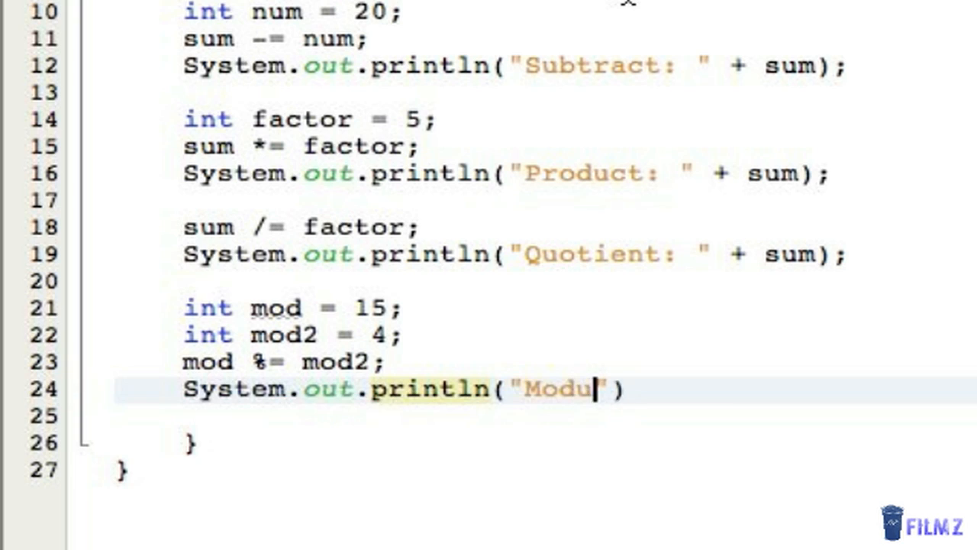
text(lus:)
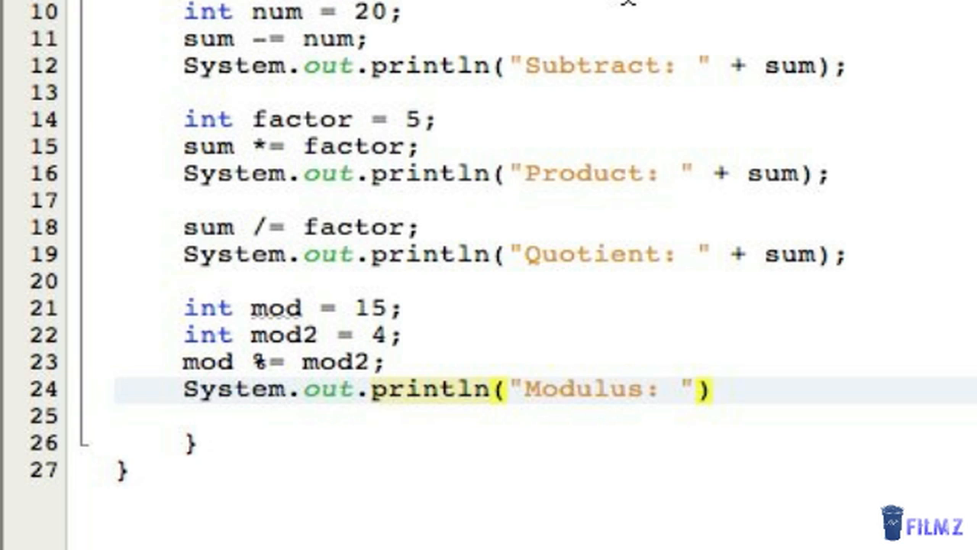
text(+ mod)
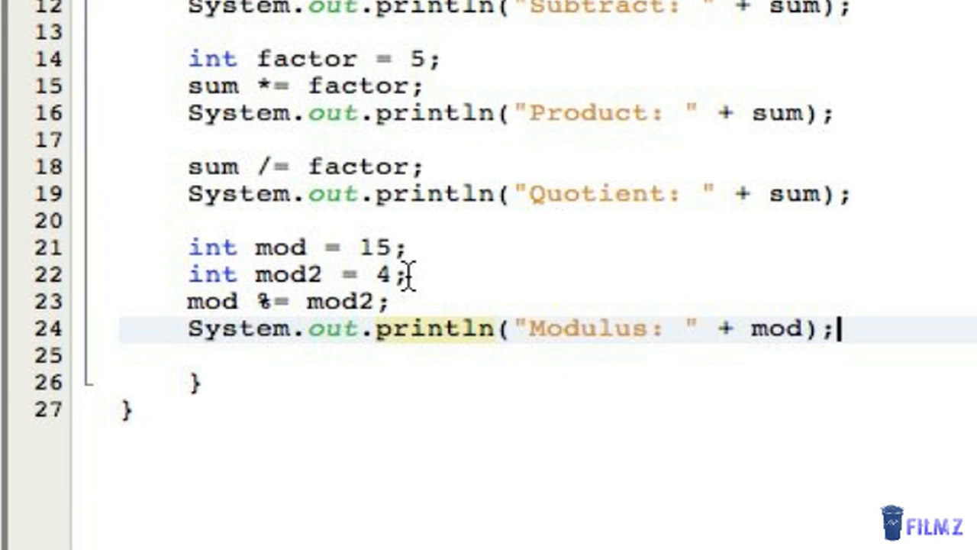
mouse_move(794, 387)
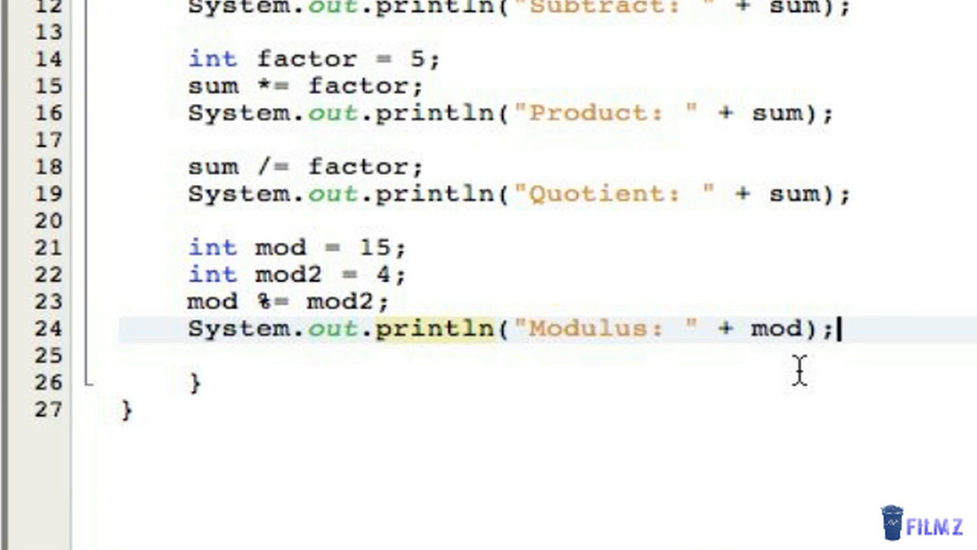